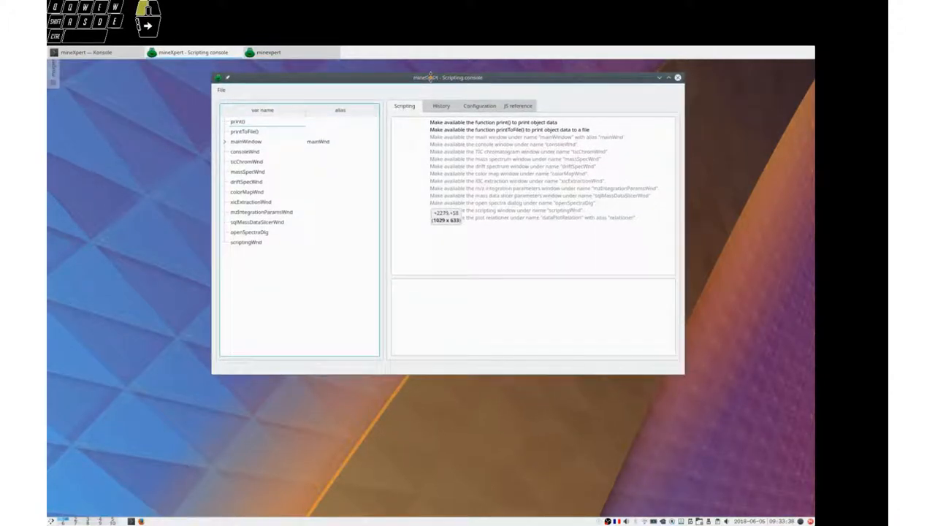
pyautogui.moveTo(397, 233)
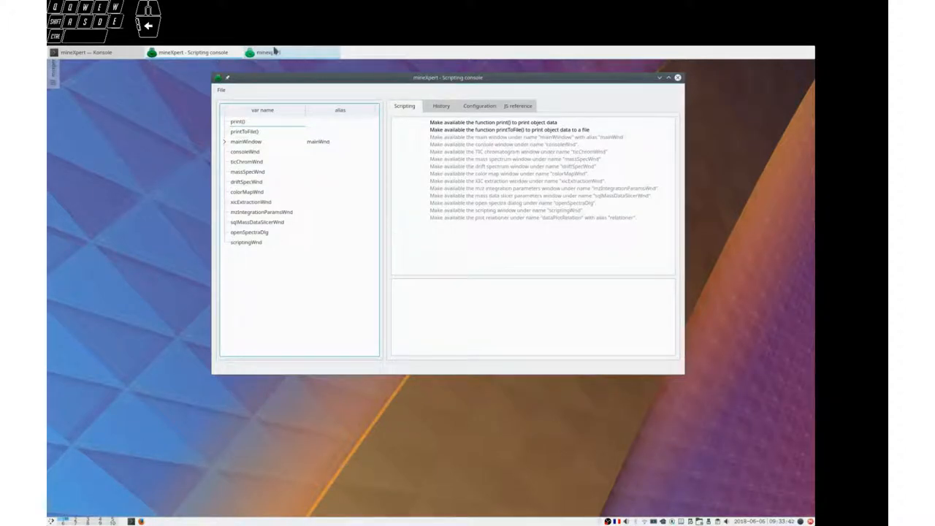
# - Bring up the scripting console and inspect the print() and sqlMassDataSlicerWnd object entries
pyautogui.click(268, 51)
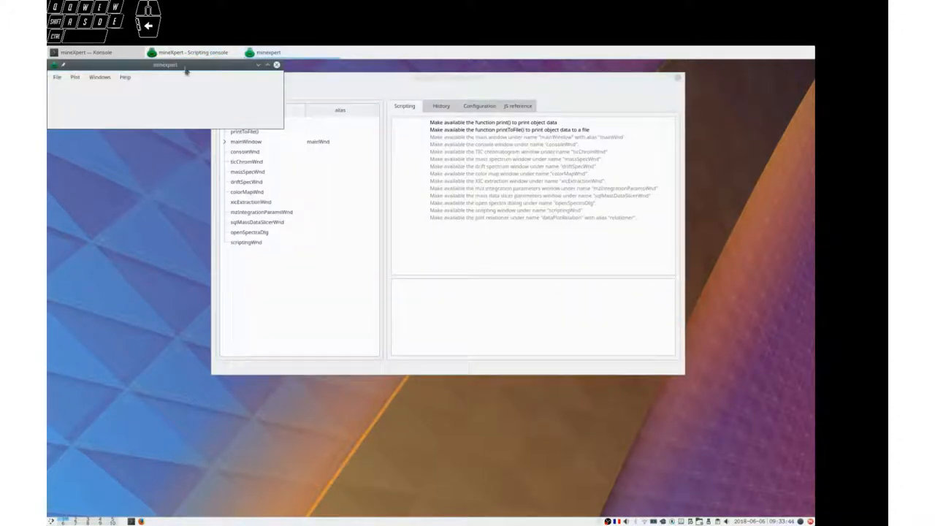
pyautogui.click(99, 77)
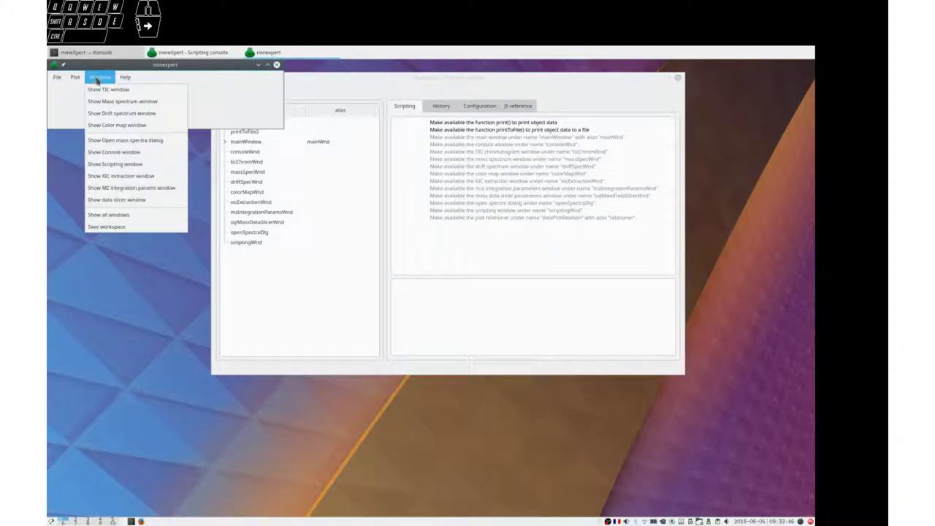
pyautogui.moveTo(115, 163)
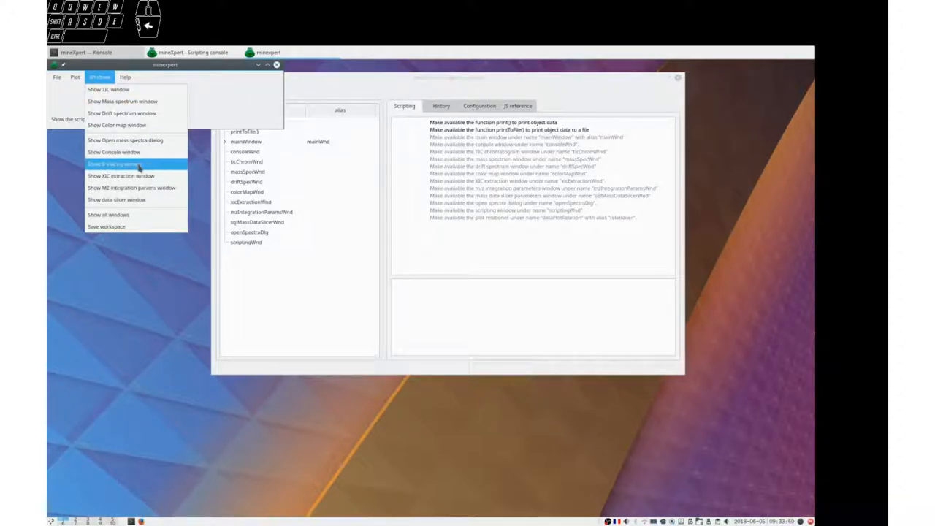
pyautogui.click(114, 164)
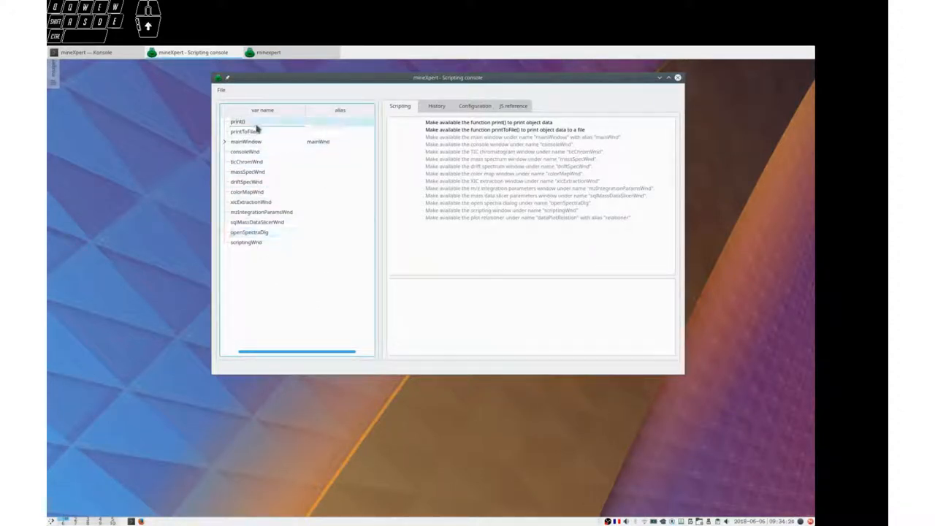
pyautogui.click(256, 221)
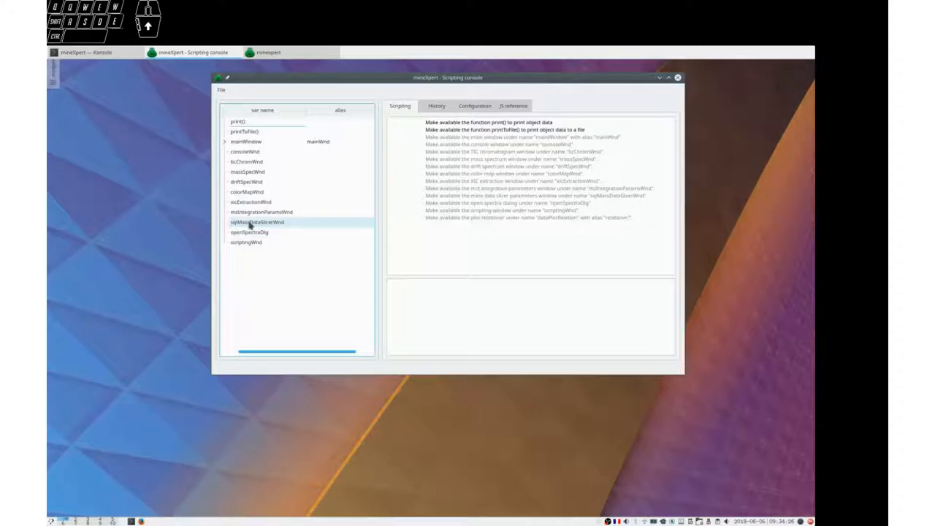
pyautogui.click(246, 242)
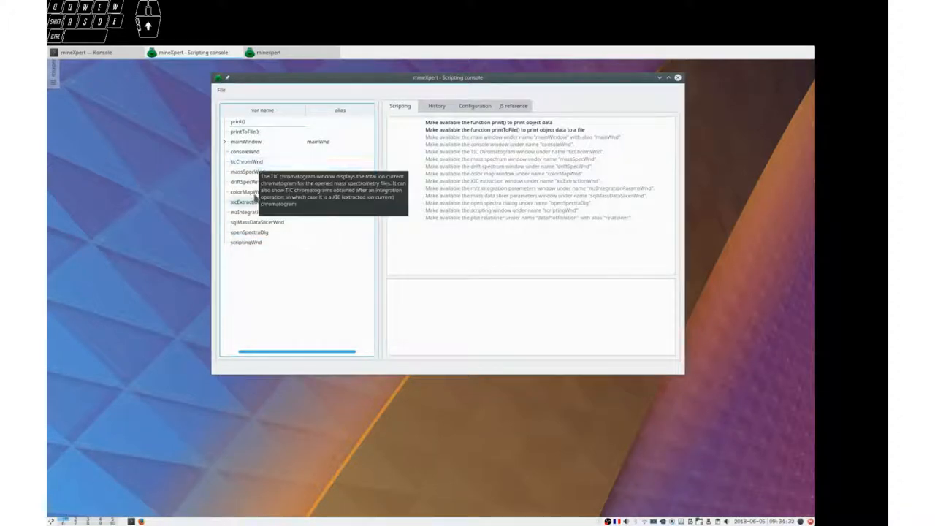
pyautogui.moveTo(255, 222)
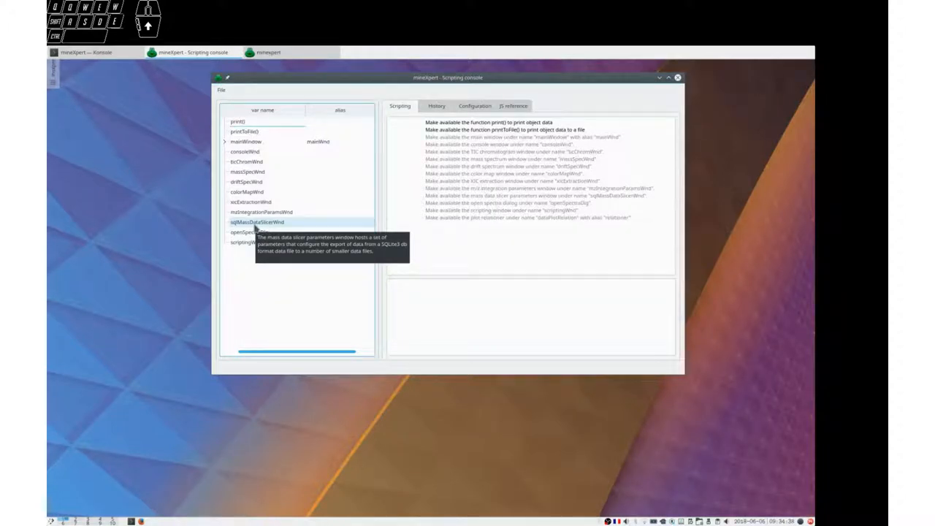
pyautogui.moveTo(301, 141)
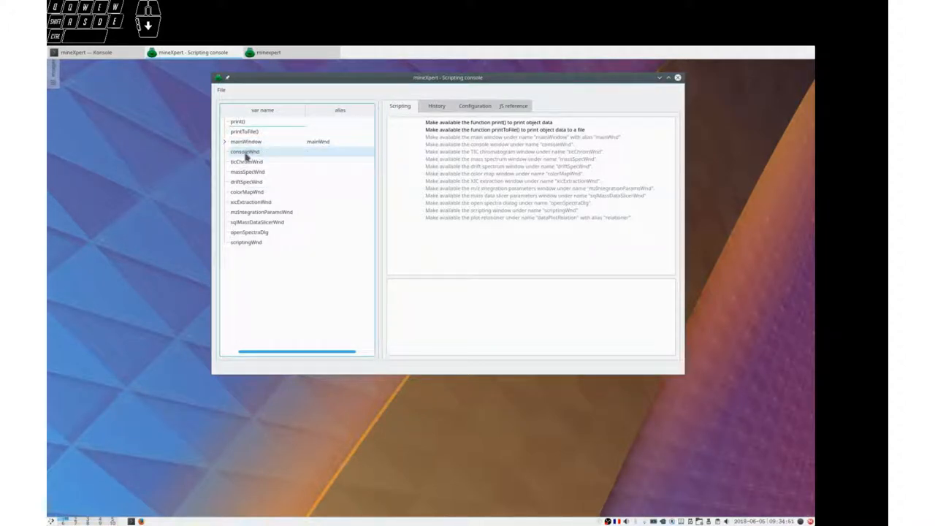
pyautogui.moveTo(247, 161)
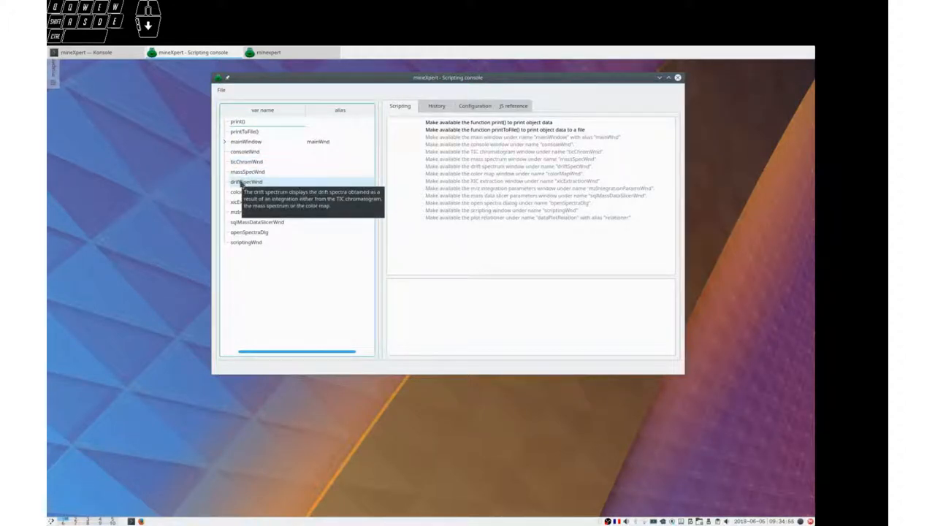
pyautogui.moveTo(383, 228)
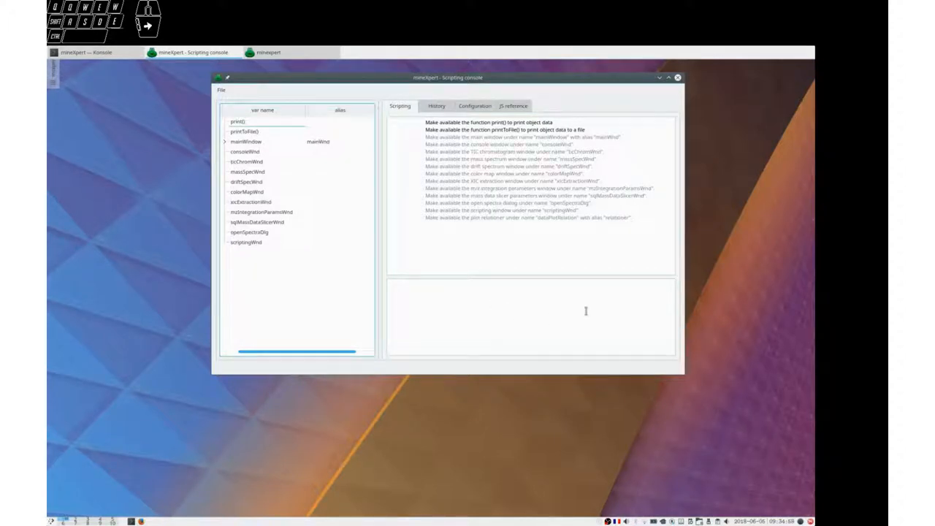
pyautogui.moveTo(510, 249)
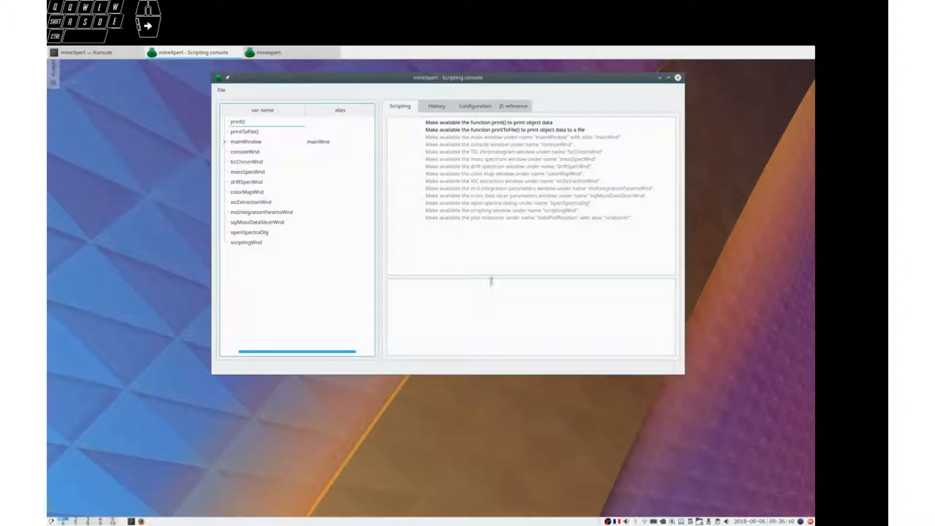
# - Drag the pane splitter to resize the entry area, then inspect scriptingWnd and driftSpecWnd
pyautogui.moveTo(492, 281); pyautogui.dragTo(493, 234)
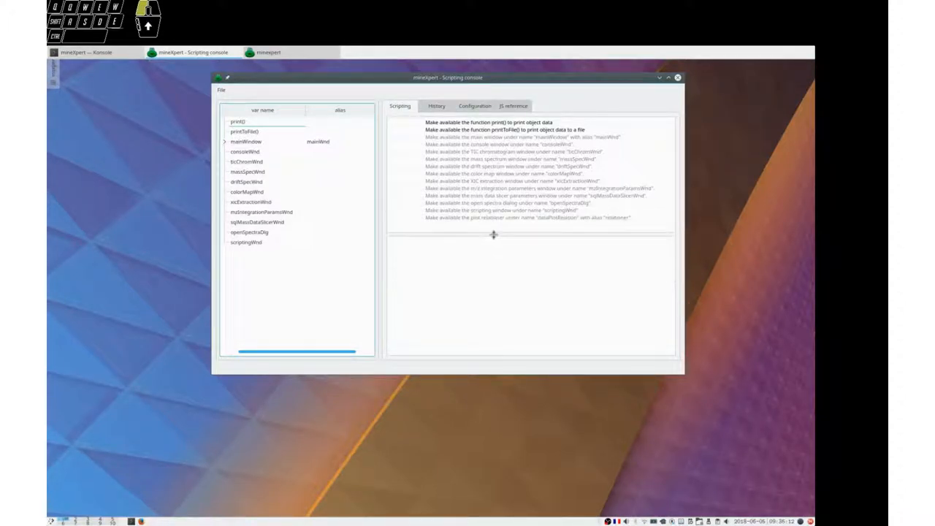
pyautogui.moveTo(493, 234); pyautogui.dragTo(493, 255)
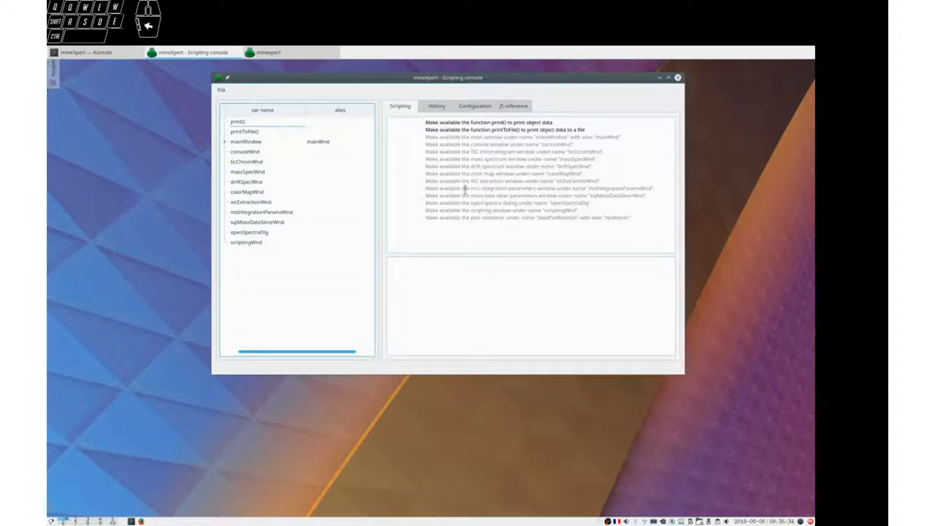
pyautogui.click(246, 241)
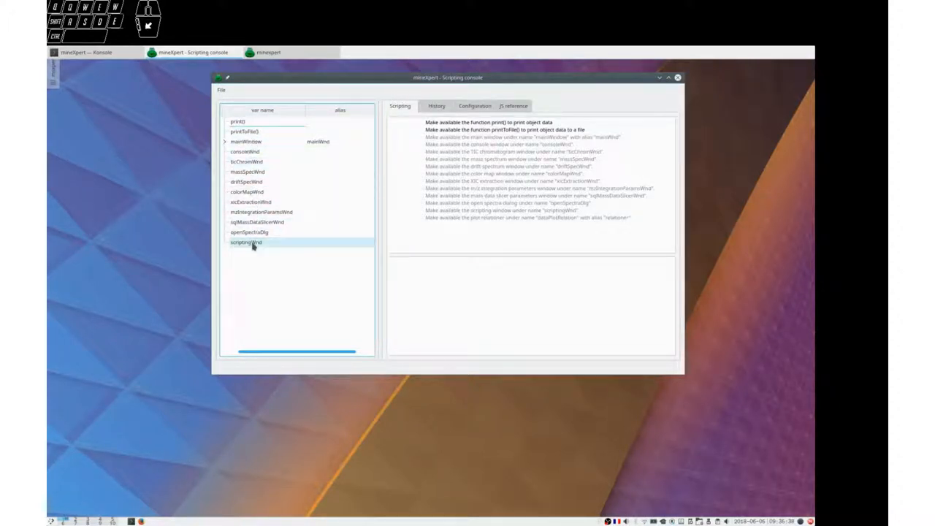
pyautogui.click(270, 231)
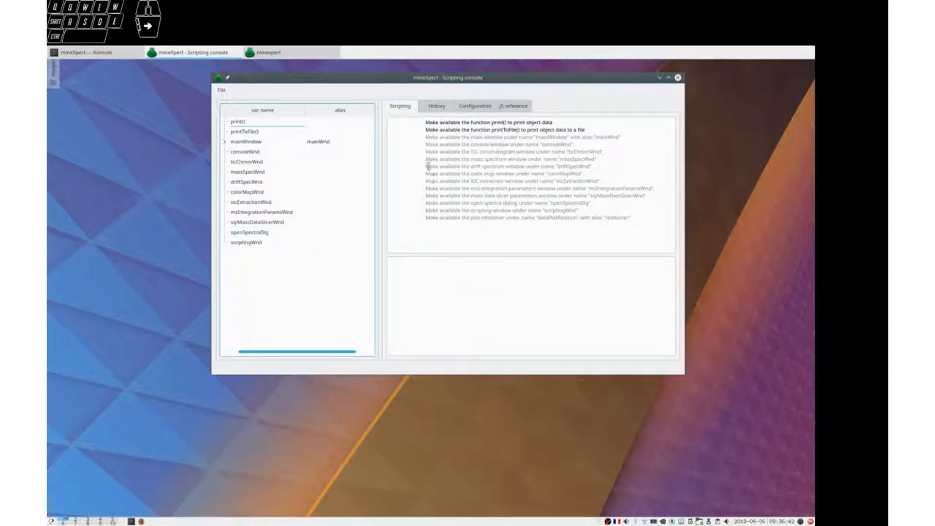
pyautogui.click(504, 166)
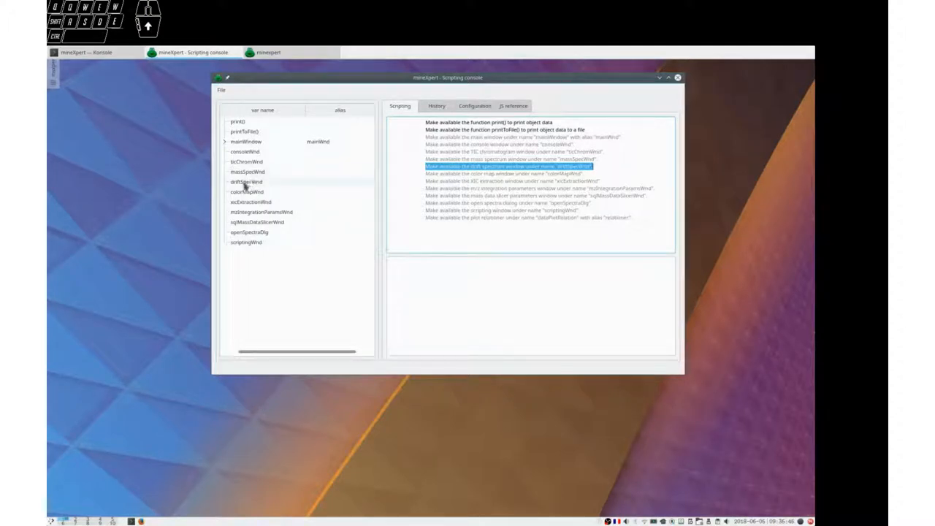
pyautogui.click(246, 181)
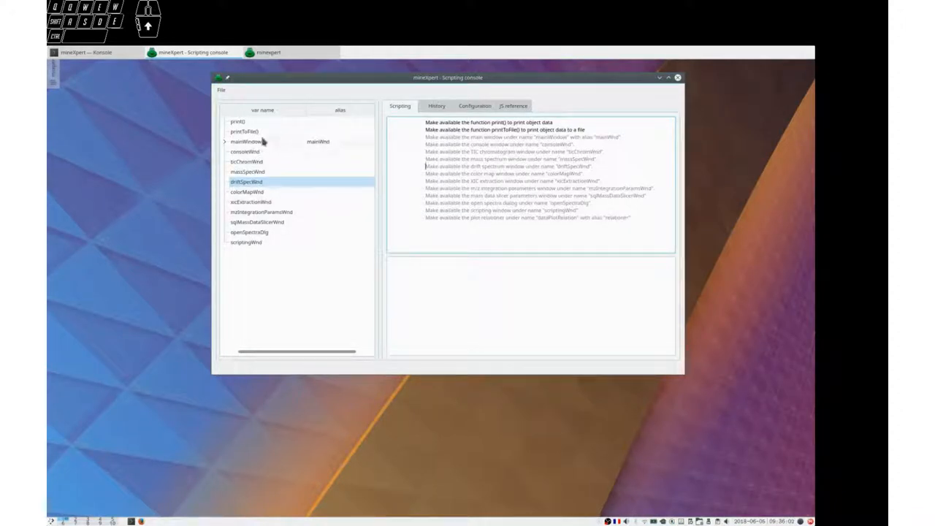
pyautogui.moveTo(288, 221)
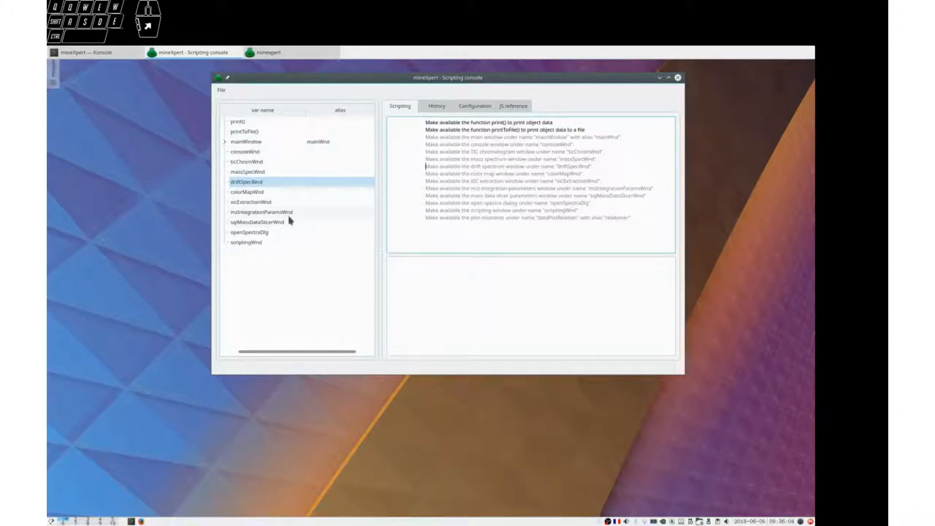
pyautogui.moveTo(261, 212)
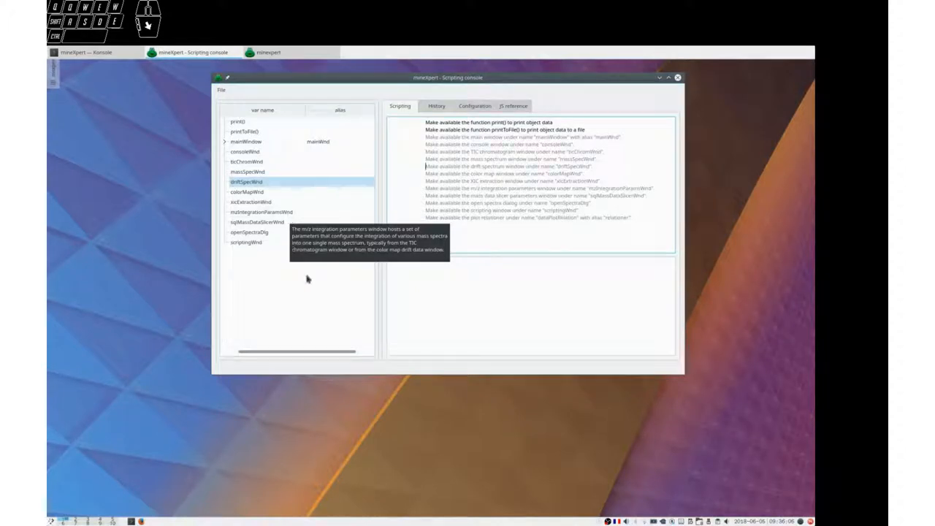
# - Enter and run mainWindow, then mainWindow.about() to show the About window
pyautogui.click(446, 284)
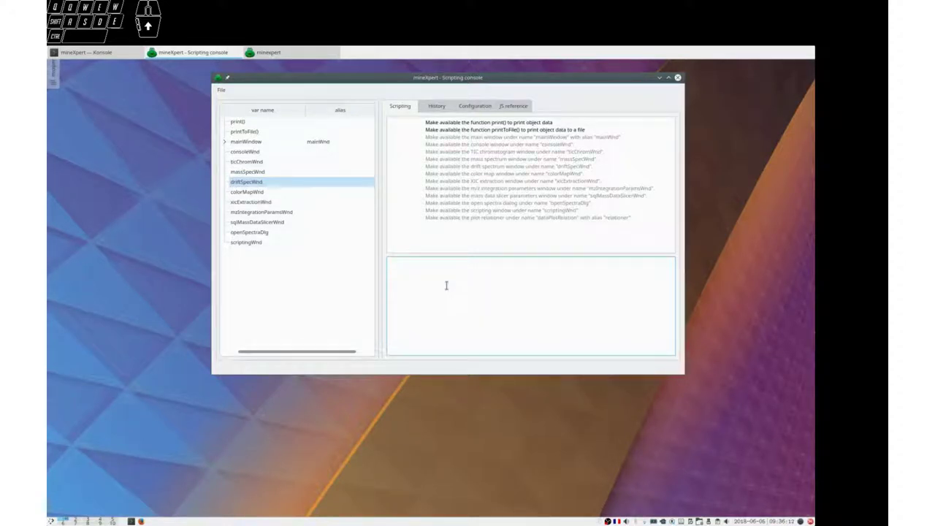
pyautogui.write('m')
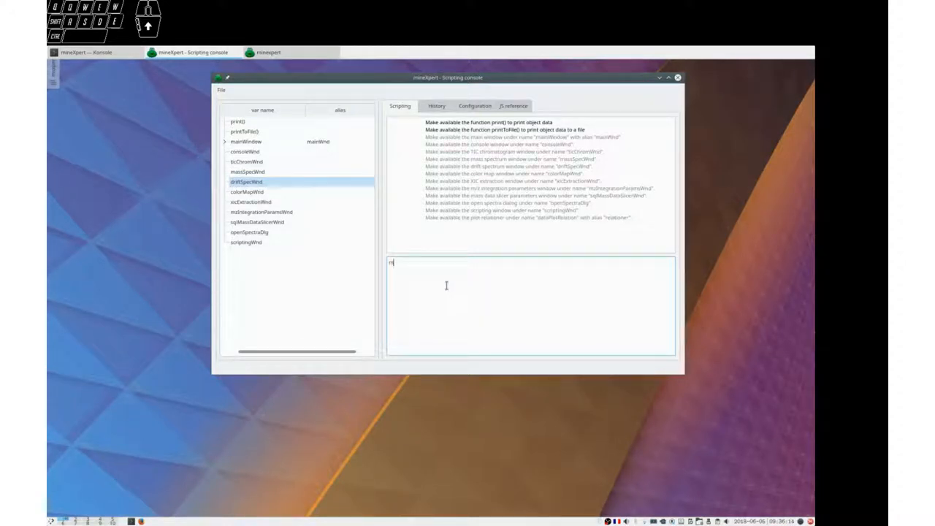
pyautogui.write('ainWindow.about(')
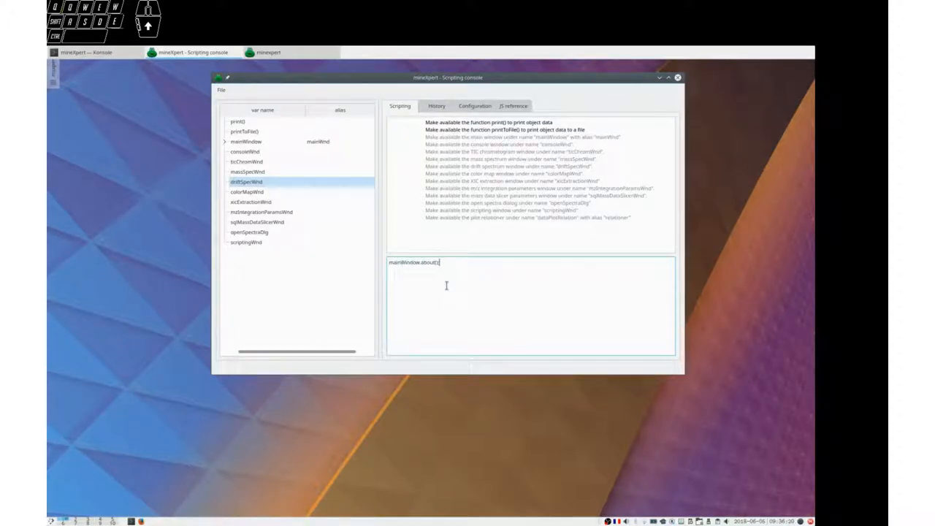
pyautogui.press('Return')
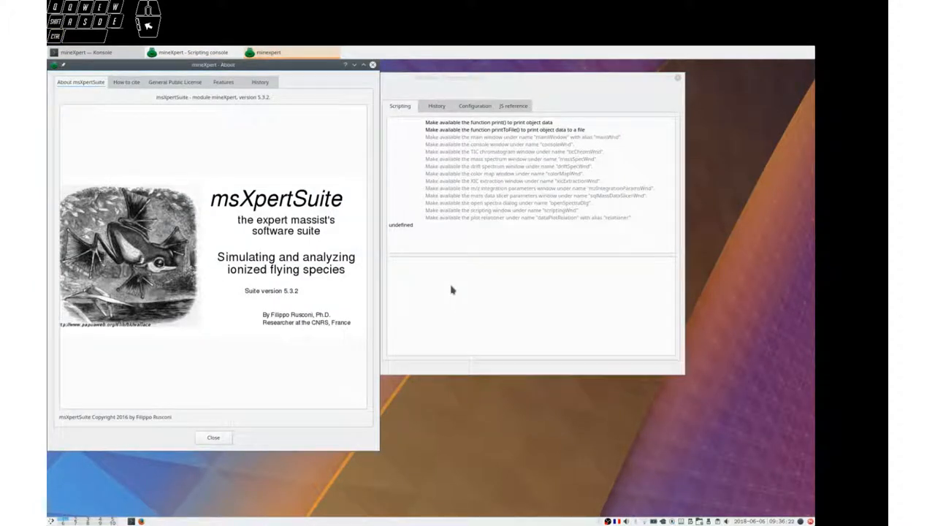
pyautogui.moveTo(351, 83)
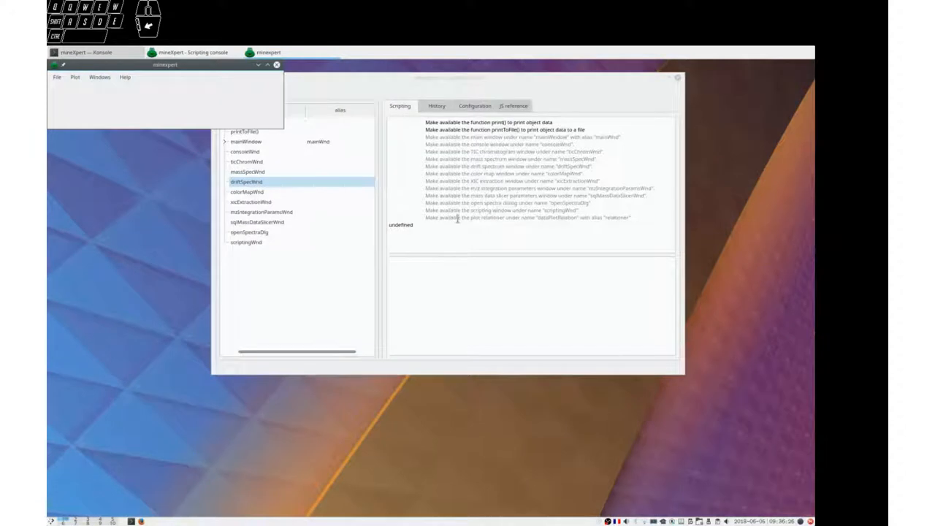
pyautogui.write('mainWindow.about()')
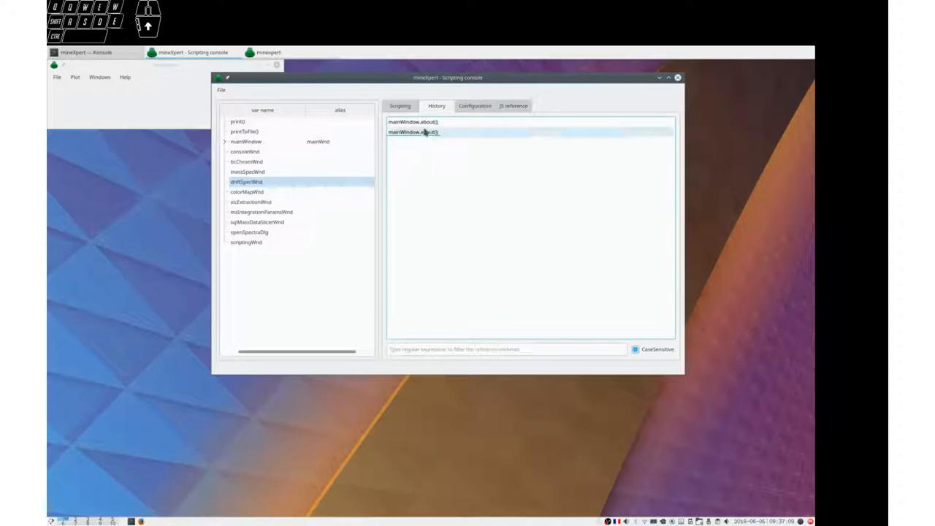
pyautogui.moveTo(427, 178)
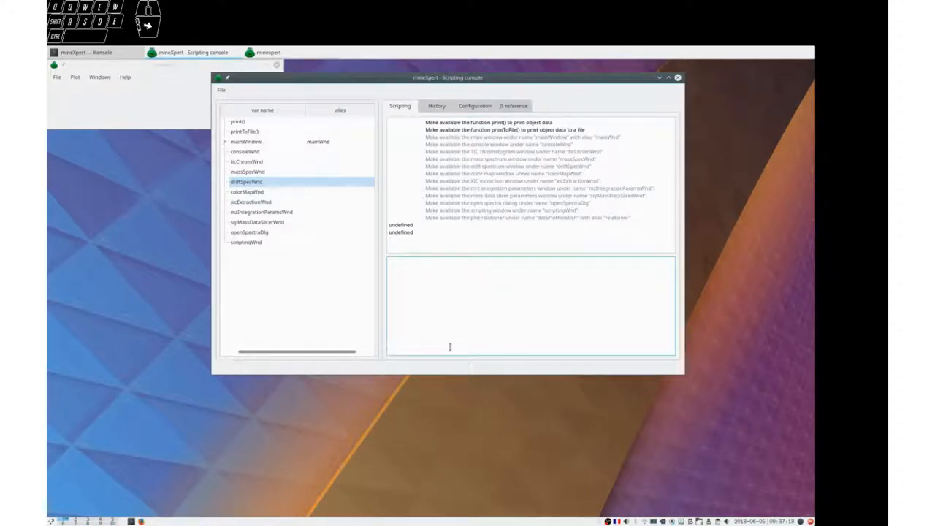
# - Show the History tab, where mainWindow.about() appears twice
pyautogui.click(436, 106)
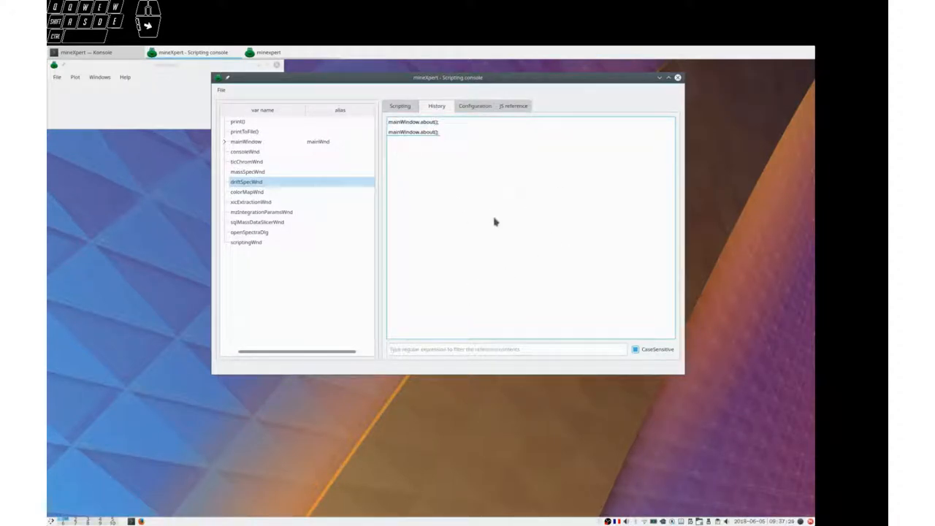
pyautogui.moveTo(504, 198)
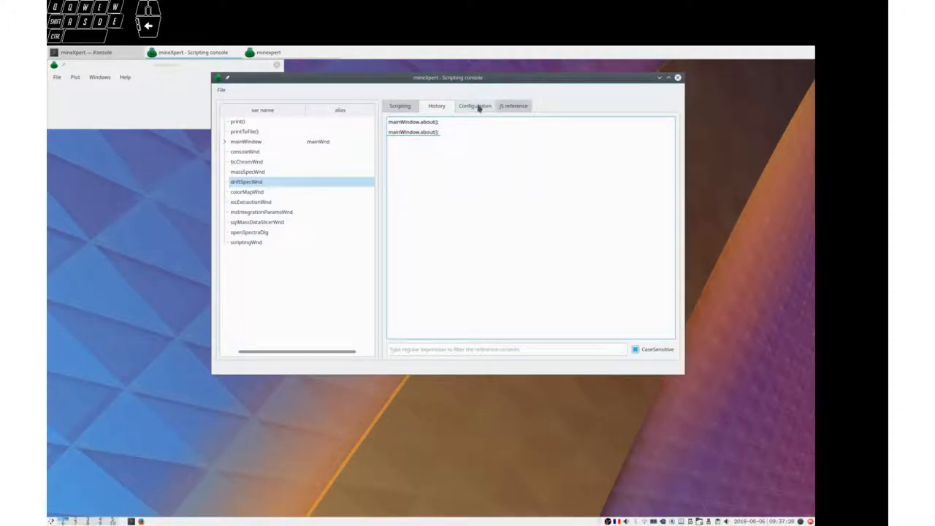
pyautogui.click(474, 105)
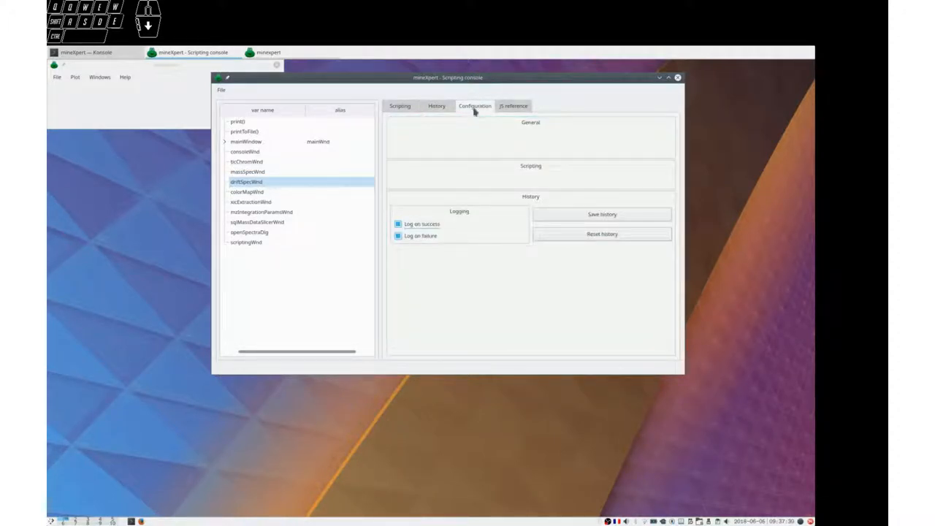
pyautogui.moveTo(468, 226)
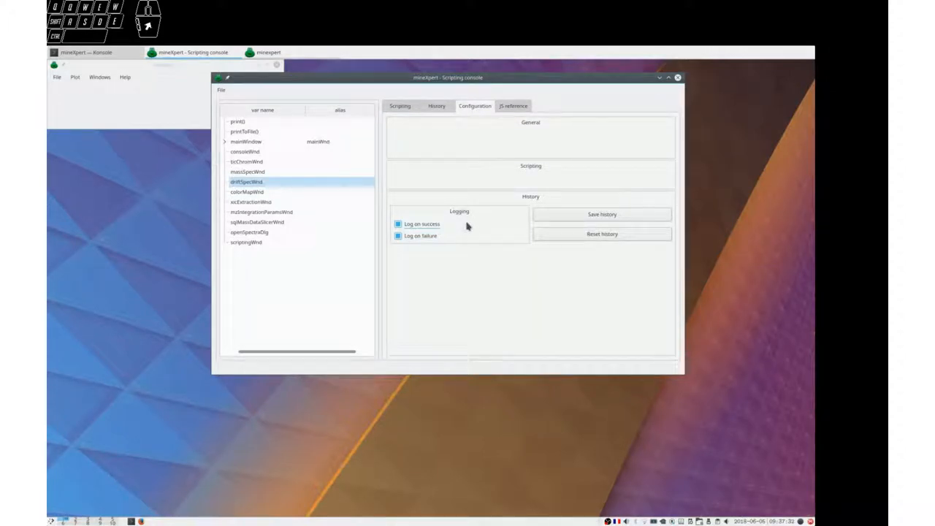
pyautogui.moveTo(473, 236)
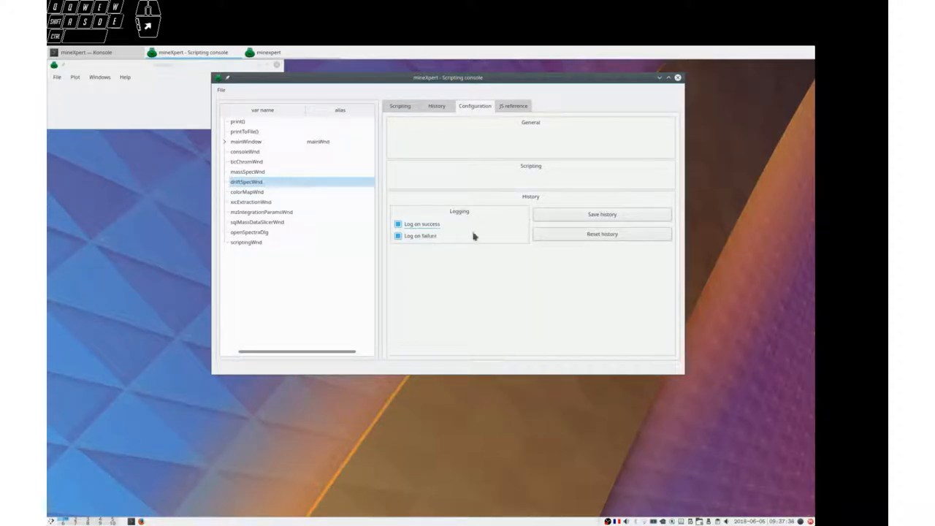
pyautogui.click(398, 224)
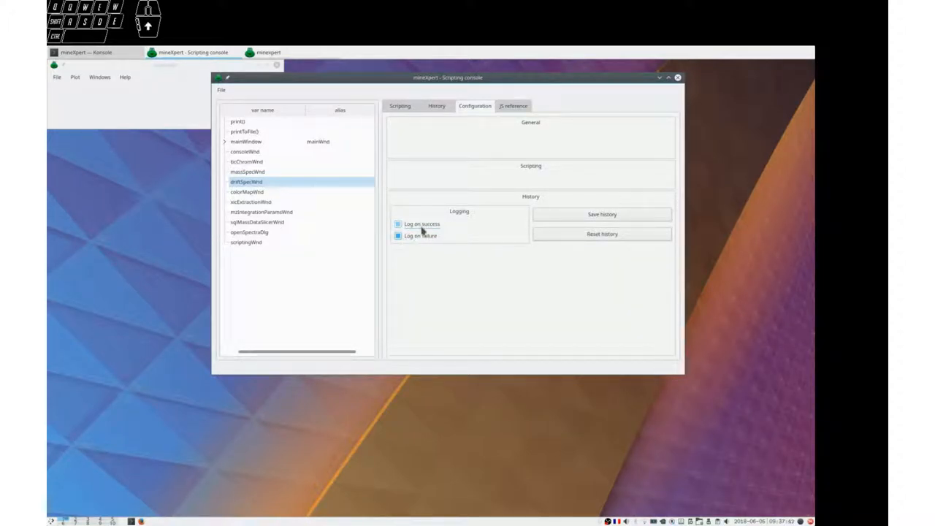
pyautogui.moveTo(399, 106)
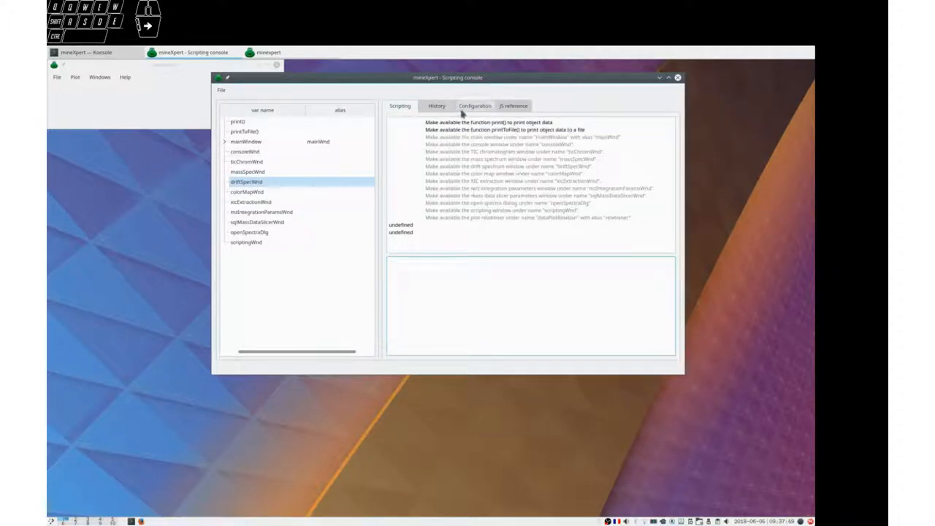
pyautogui.click(475, 106)
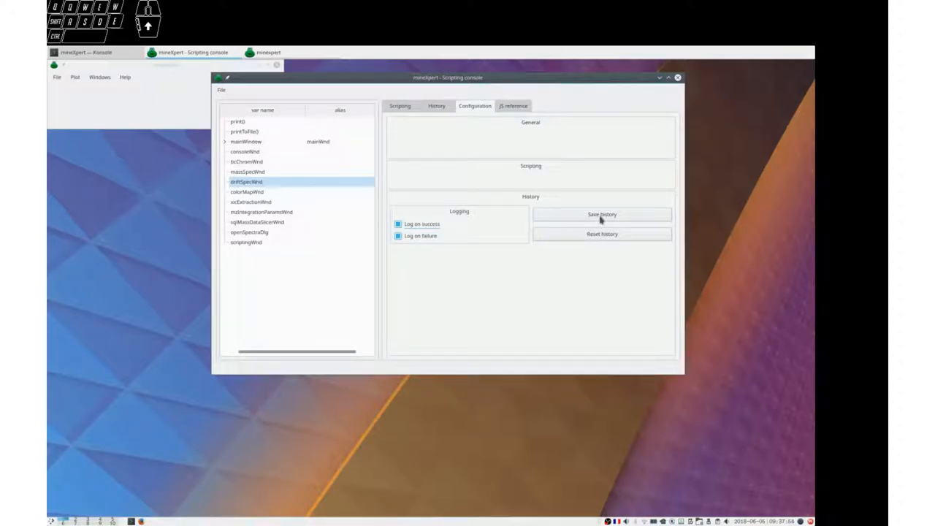
pyautogui.moveTo(592, 213)
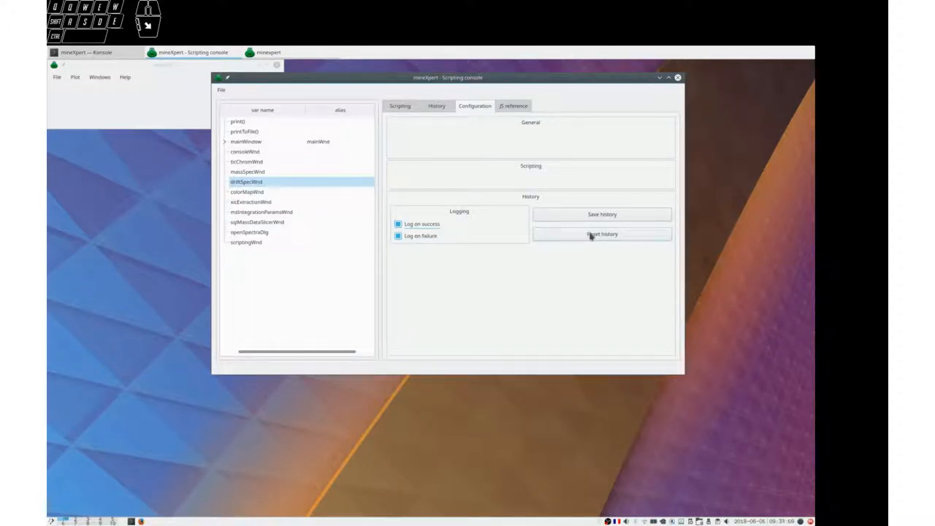
pyautogui.click(602, 233)
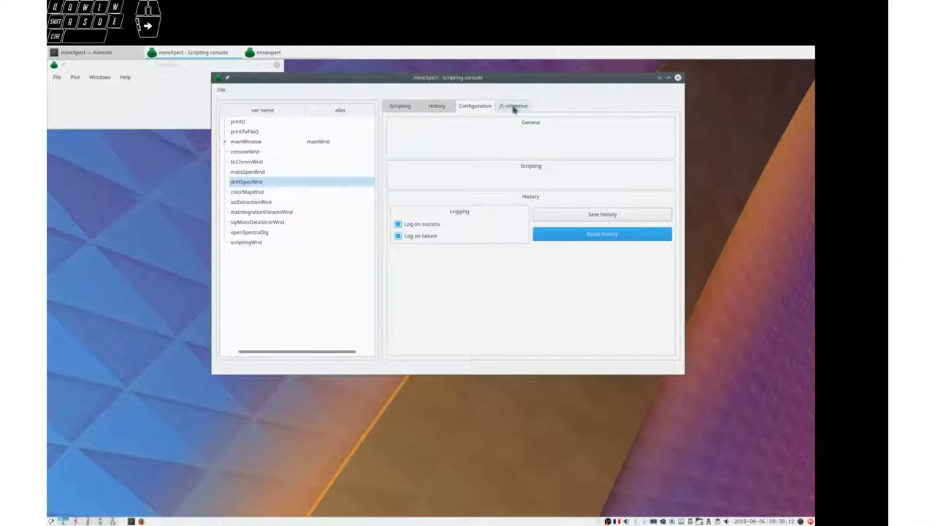
# - Open the JS reference and select the DataPoint constructor example code
pyautogui.click(513, 106)
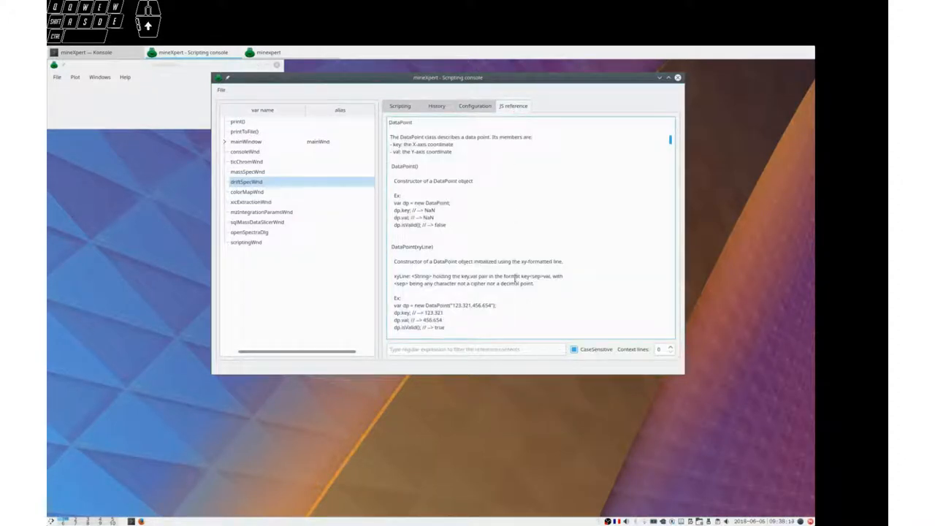
pyautogui.moveTo(535, 229)
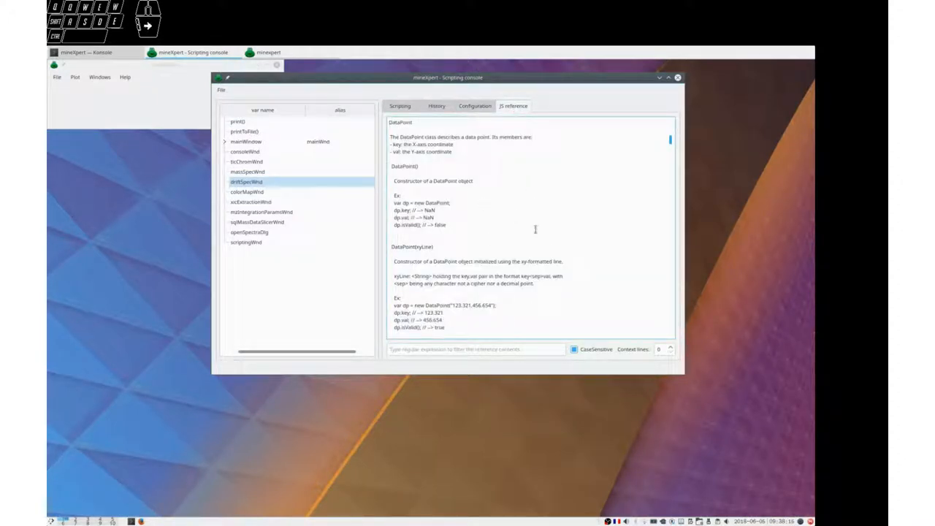
pyautogui.scroll(-3)
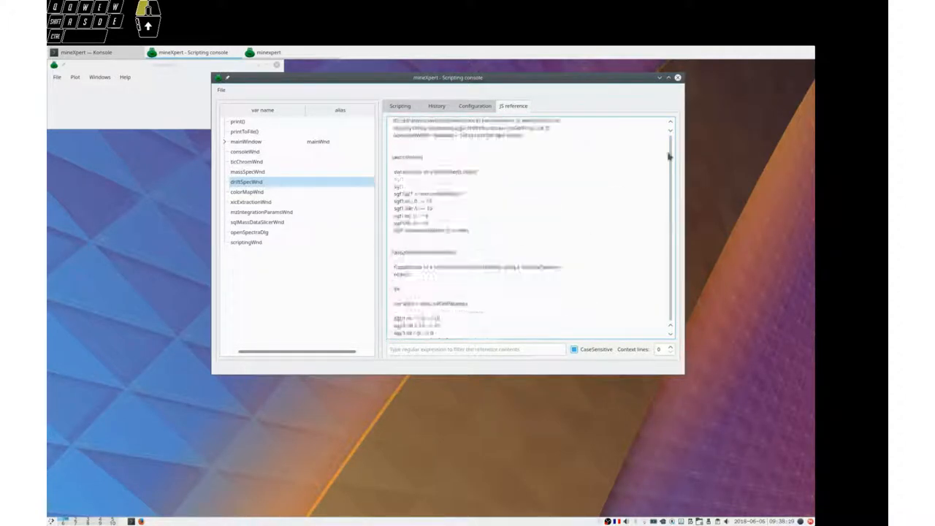
pyautogui.scroll(3)
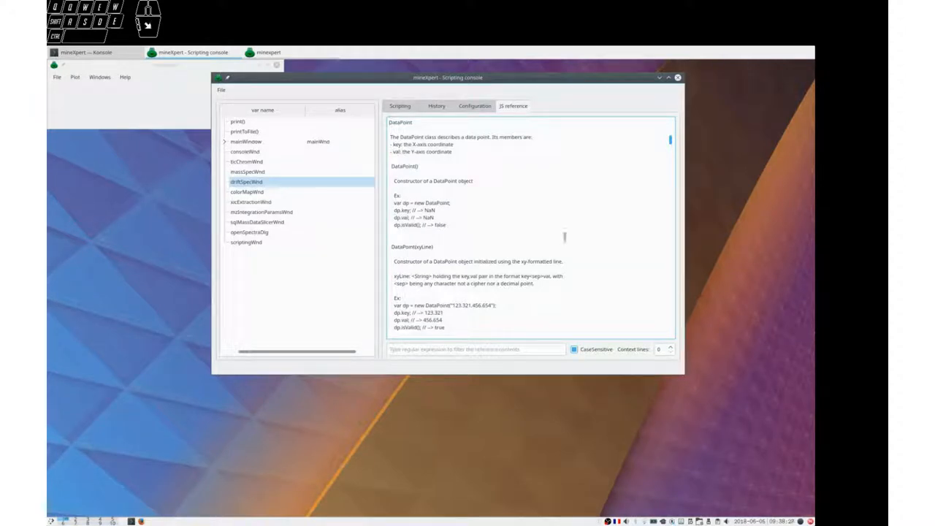
pyautogui.doubleClick(409, 166)
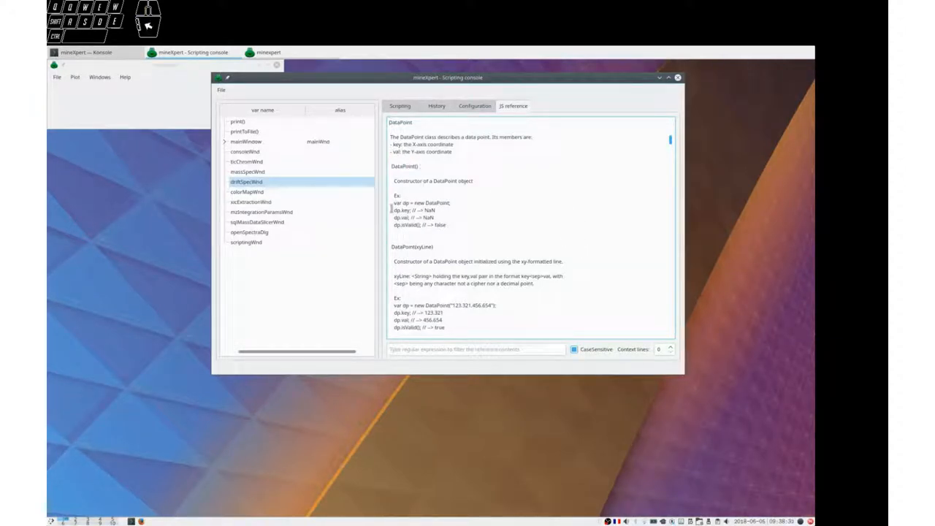
pyautogui.moveTo(392, 203); pyautogui.dragTo(452, 225)
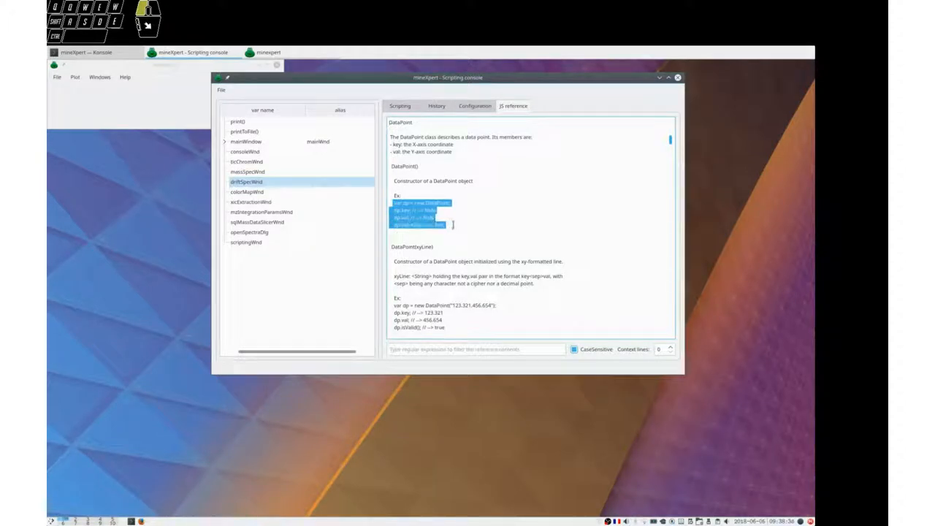
# - Scroll through the SavGolParams and Trace docs, then return to the Scripting console
pyautogui.scroll(-3)
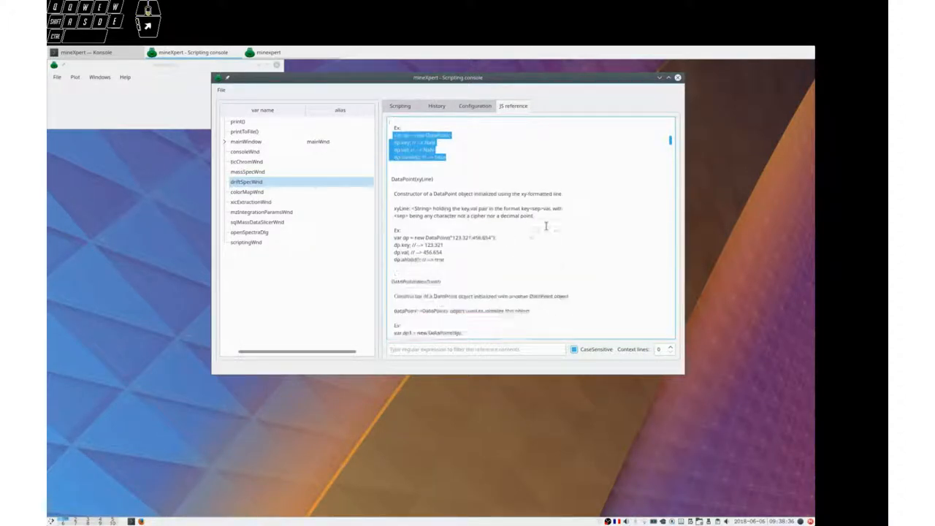
pyautogui.scroll(-3)
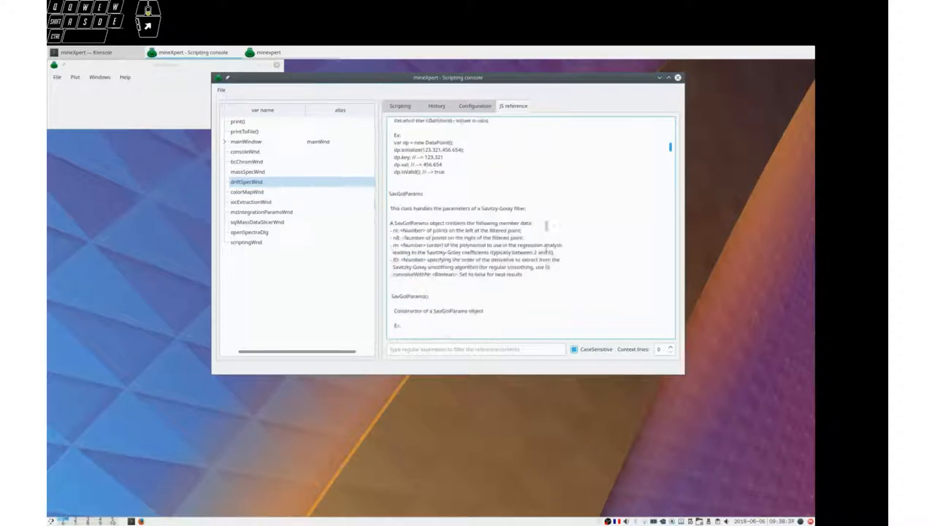
pyautogui.scroll(-3)
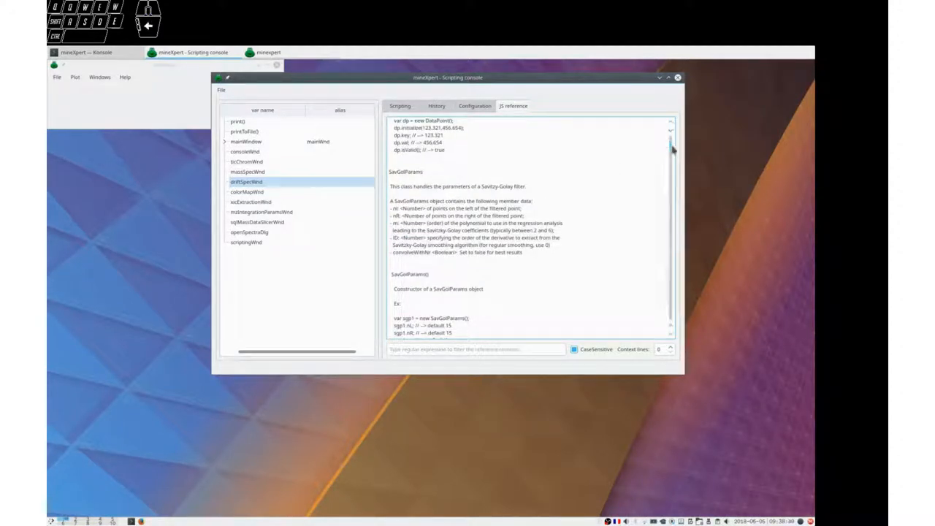
pyautogui.scroll(-3)
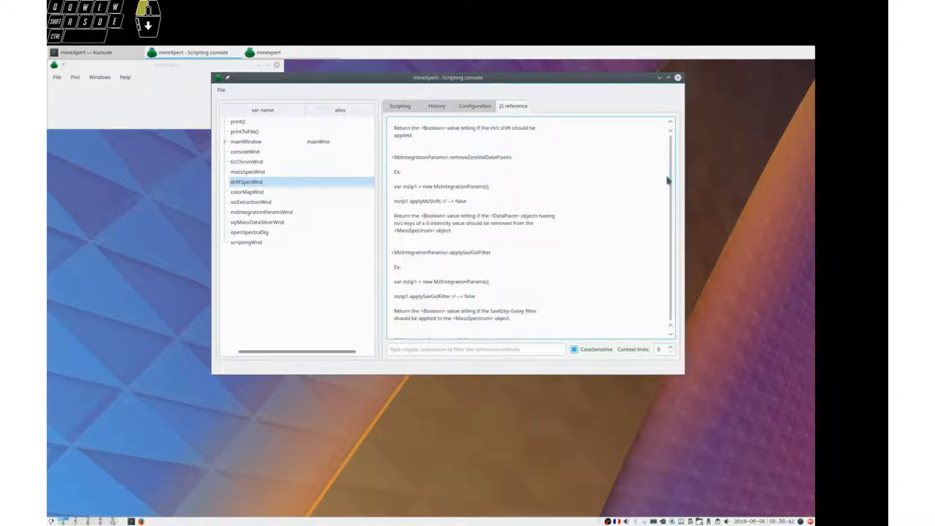
pyautogui.scroll(-3)
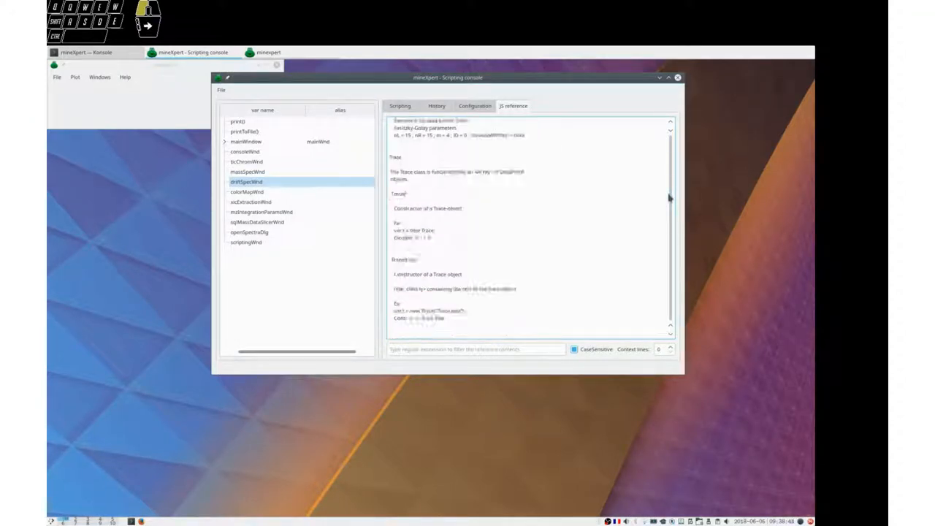
pyautogui.click(400, 106)
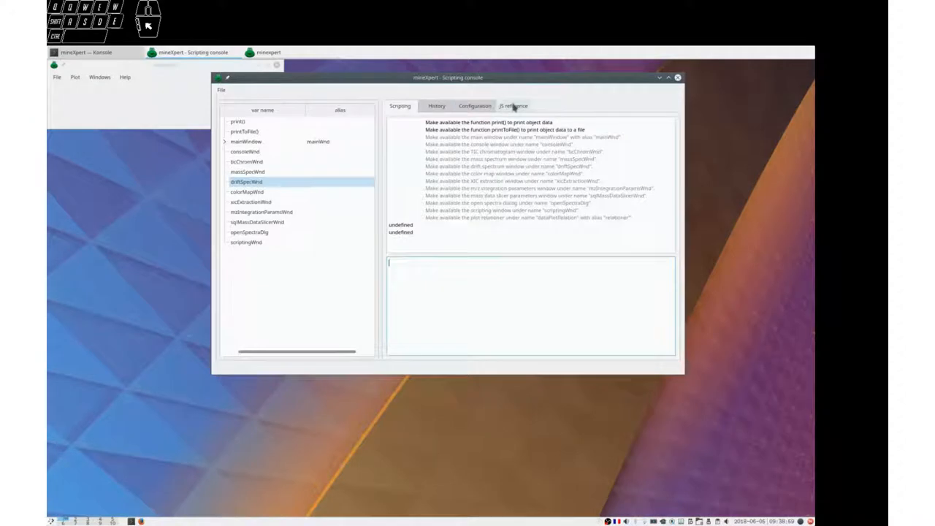
# - Switch between JS reference and Scripting tabs to paste and run the Trace example
pyautogui.click(512, 106)
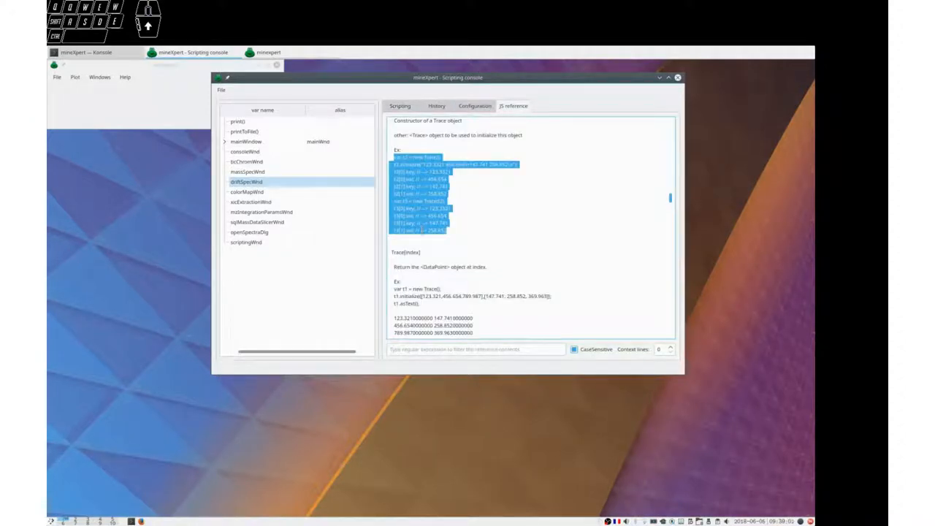
pyautogui.click(399, 106)
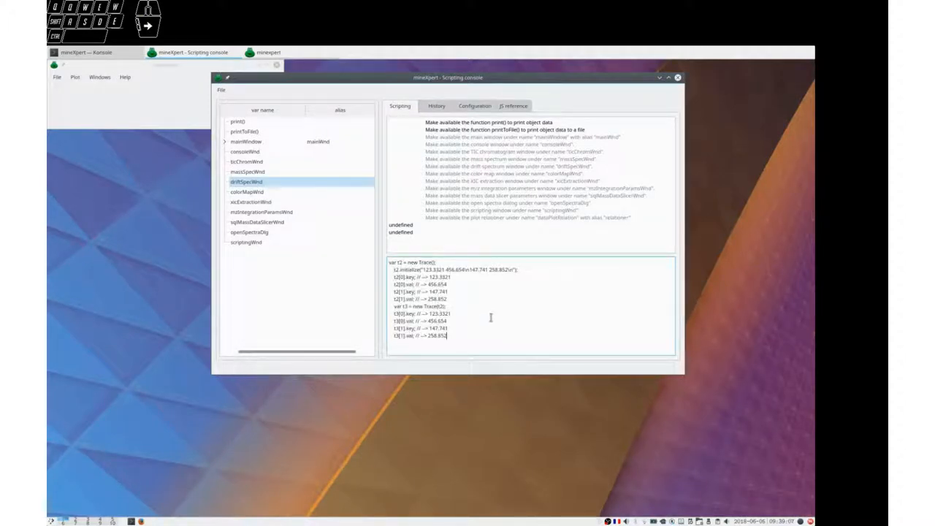
pyautogui.click(513, 106)
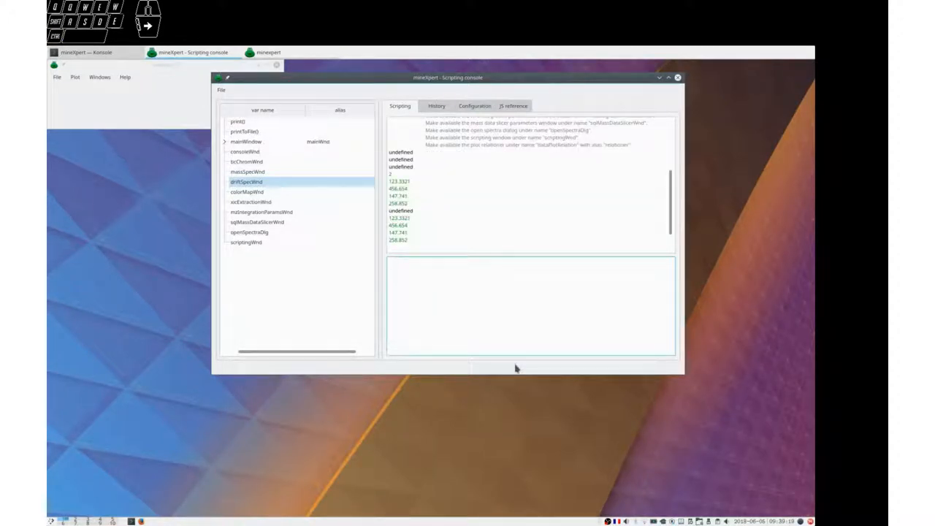
pyautogui.moveTo(374, 203)
pyautogui.write('mainWindow.about()')
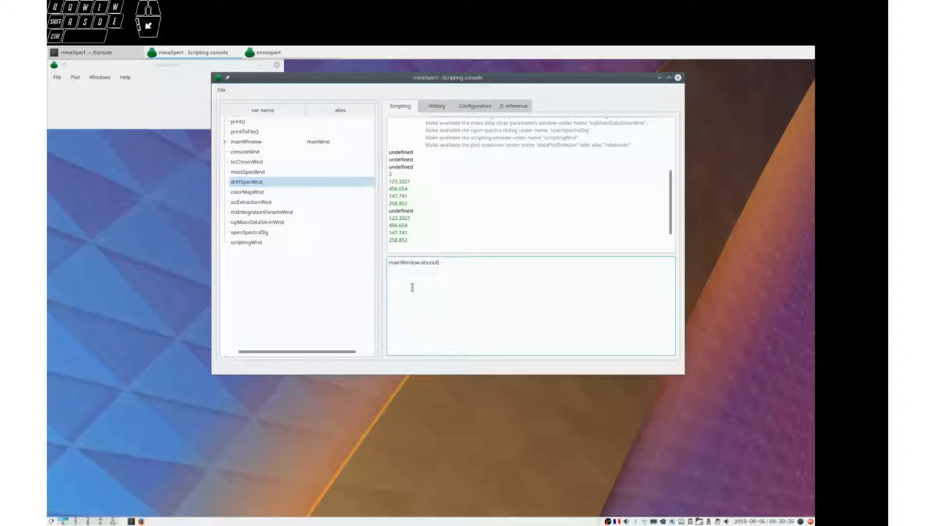
# - Run the misspelled mainWindow.aboout() call, producing a not-a-function TypeError
pyautogui.press('Return')
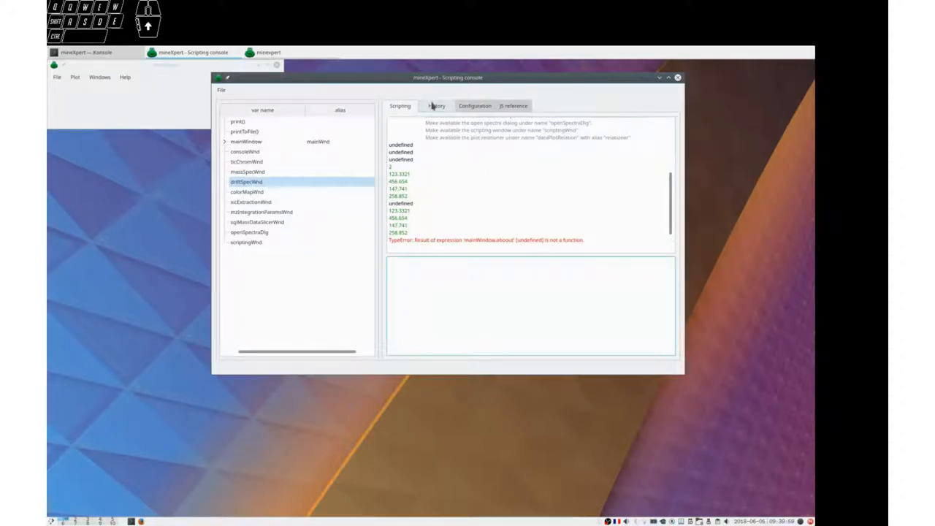
# - Show the History tab and open the actions for the failed mainWindow.aboout() entry
pyautogui.click(436, 106)
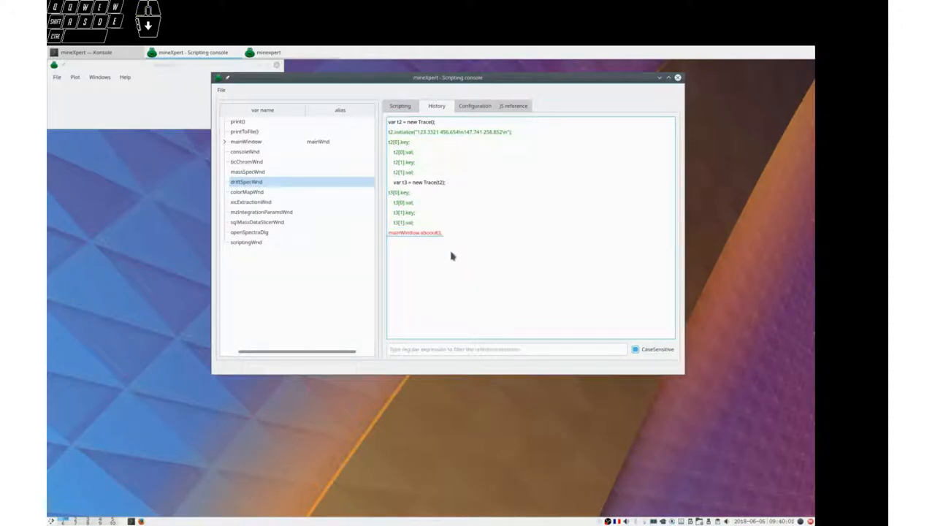
pyautogui.click(415, 232)
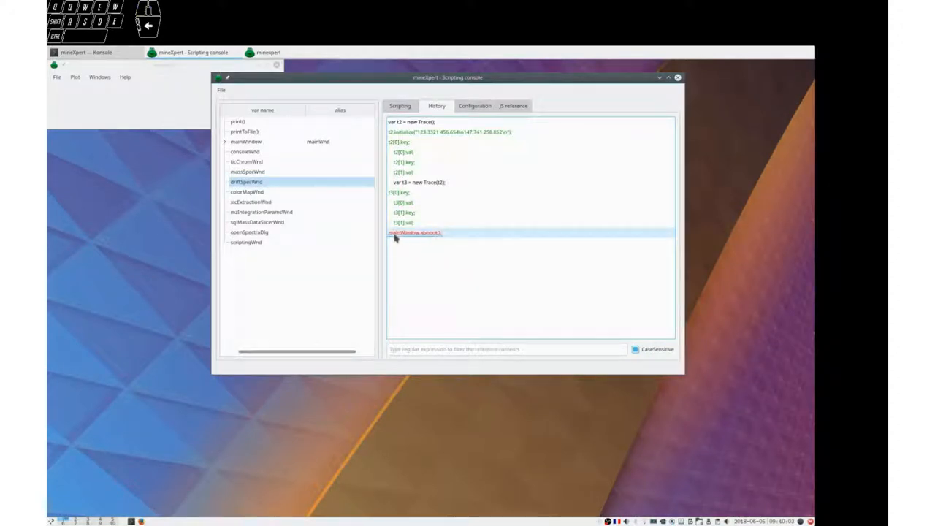
pyautogui.moveTo(434, 235)
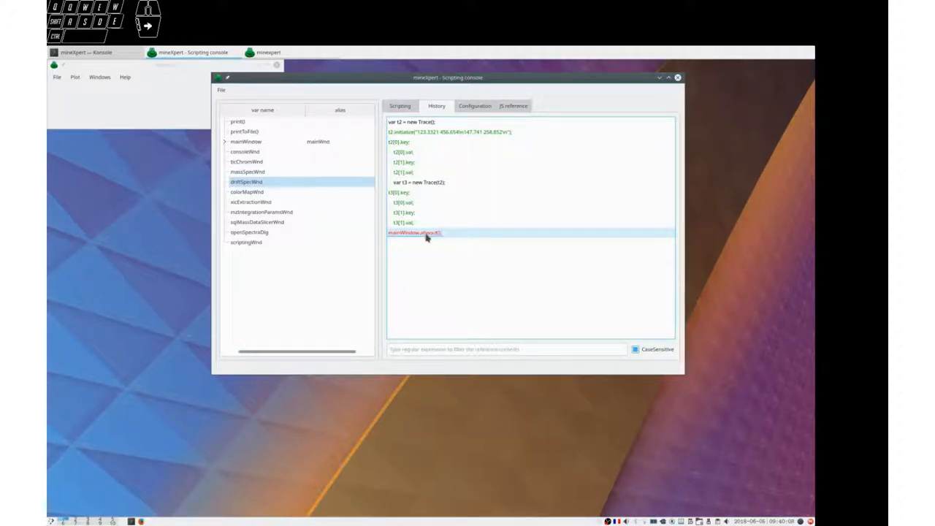
pyautogui.rightClick(415, 232)
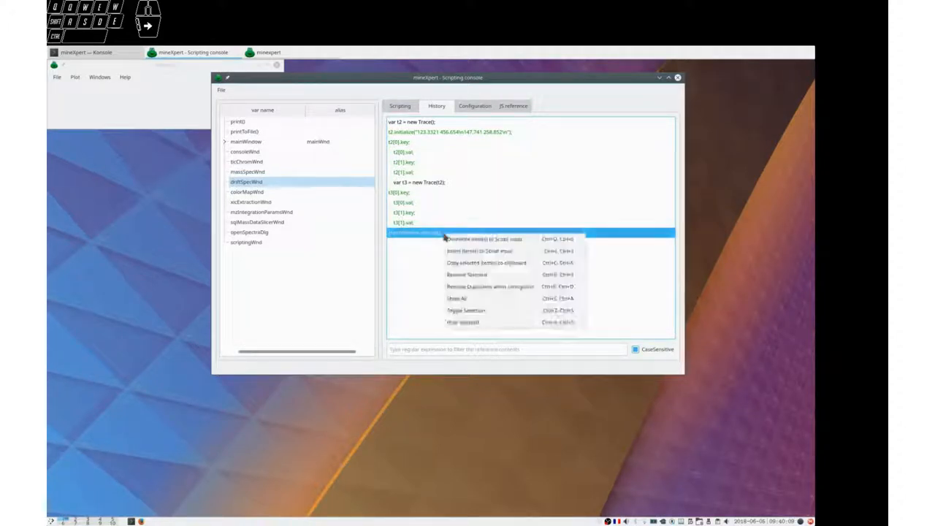
pyautogui.moveTo(466, 274)
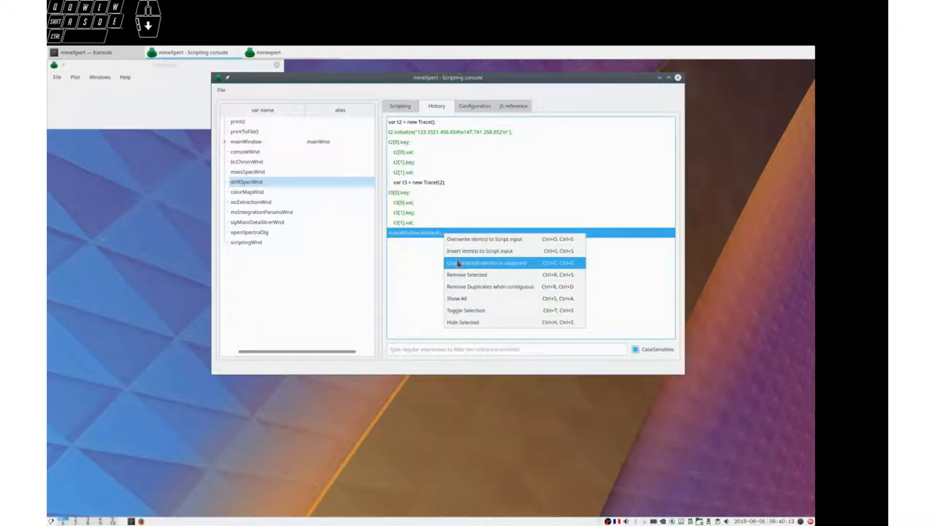
pyautogui.moveTo(464, 287)
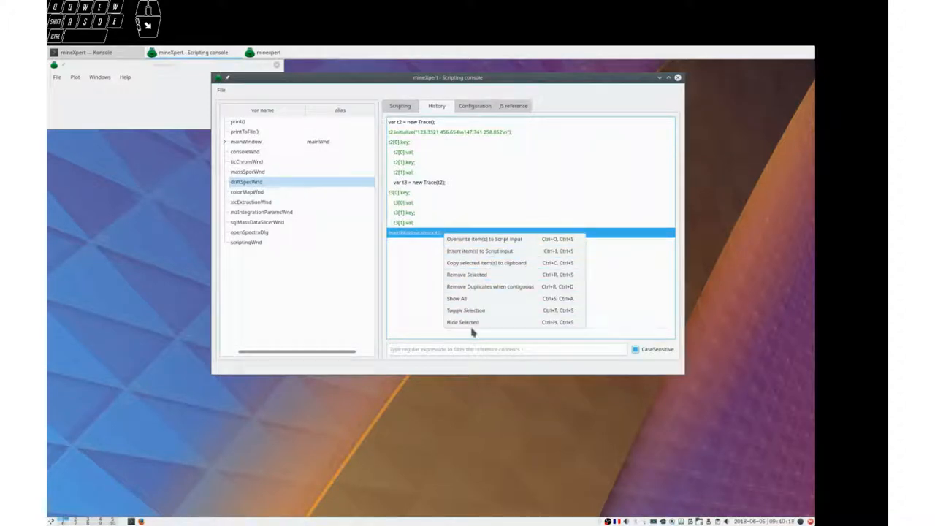
pyautogui.moveTo(473, 325)
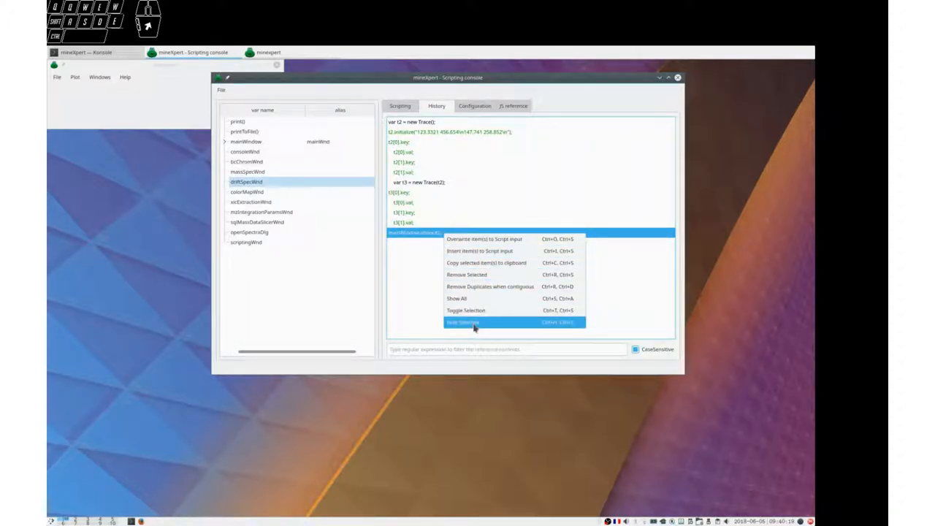
pyautogui.moveTo(490, 286)
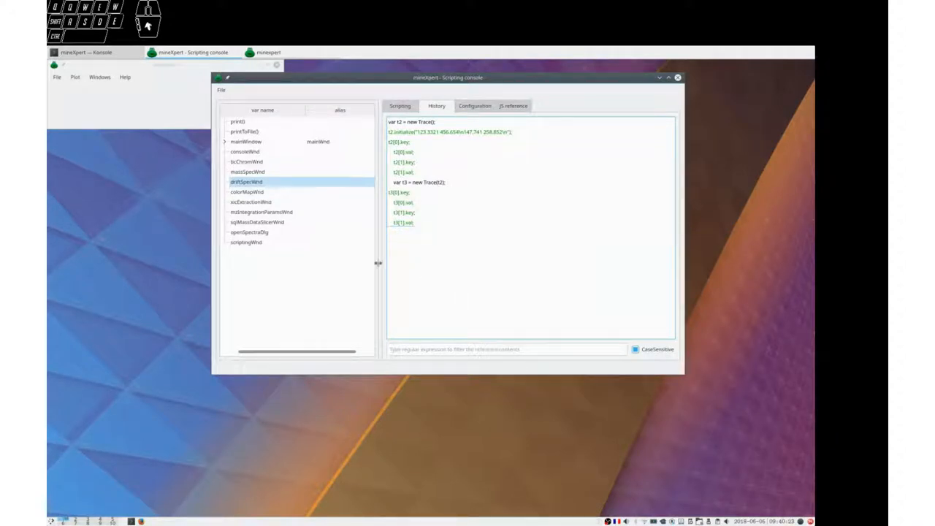
pyautogui.moveTo(461, 269)
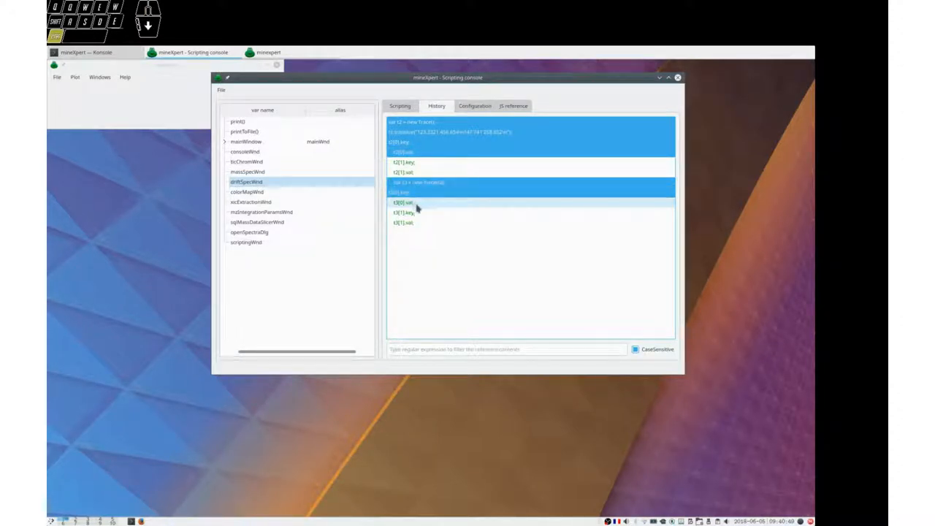
# - Extend the history selection and put 'var t2 = new Trace();' into the script input
pyautogui.click(416, 203)
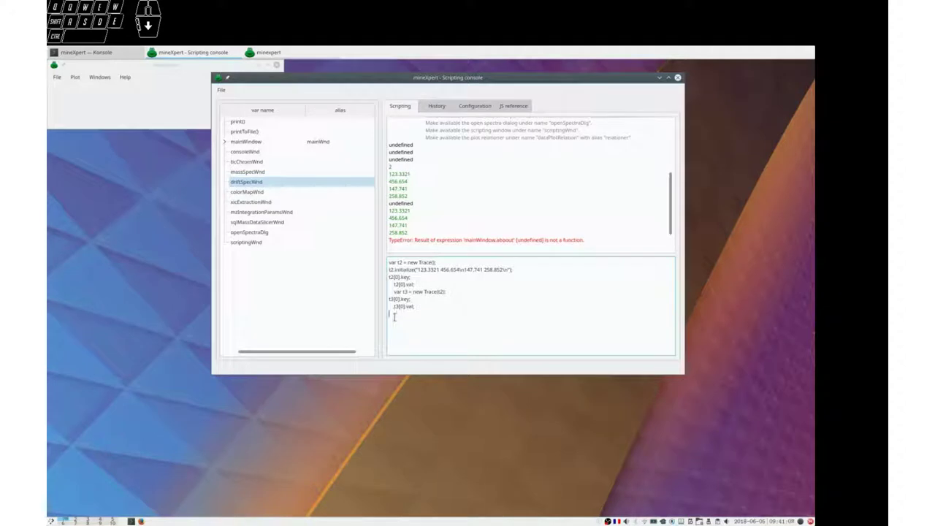
pyautogui.click(436, 105)
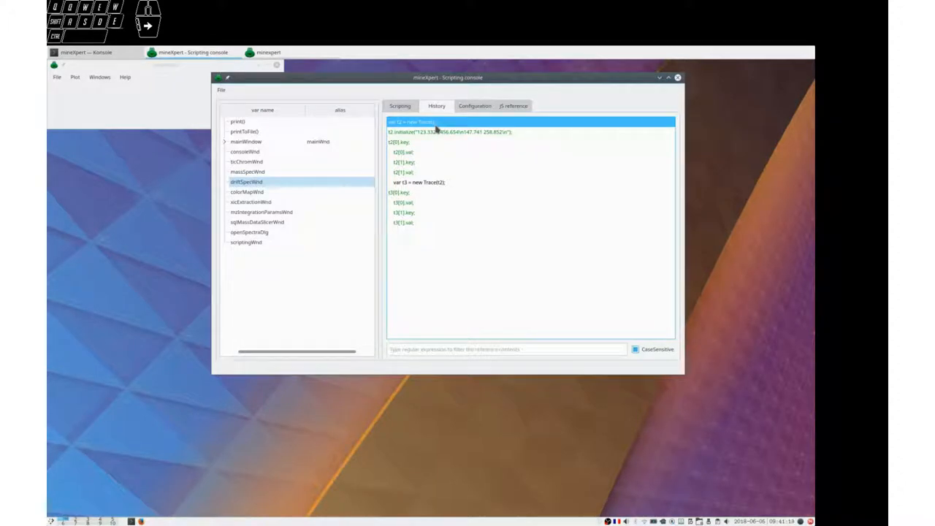
pyautogui.click(399, 106)
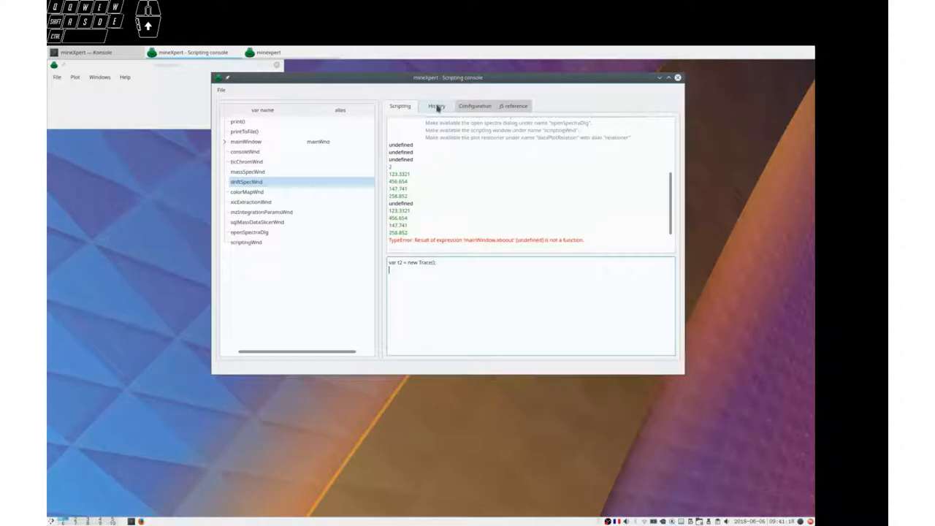
# - Insert the selected history items into the script input, execute them, and return to History
pyautogui.click(436, 106)
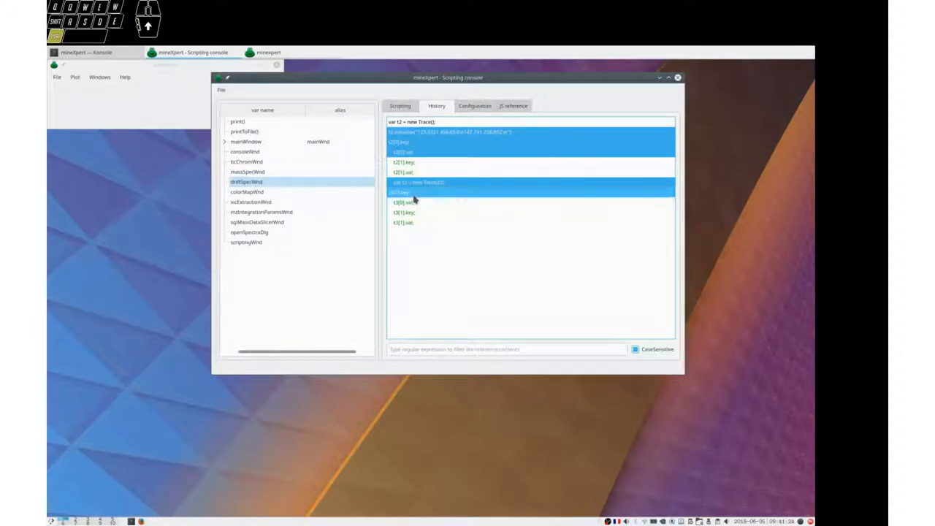
pyautogui.rightClick(412, 201)
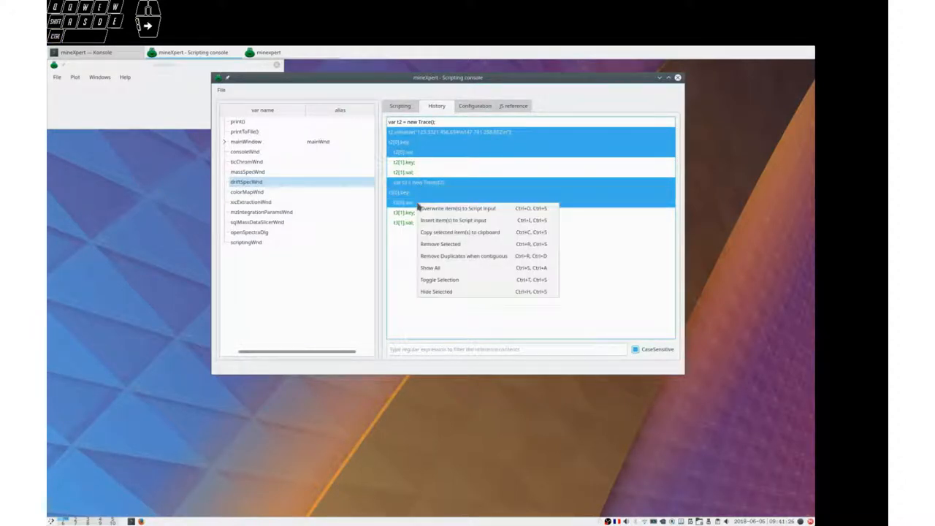
pyautogui.moveTo(453, 220)
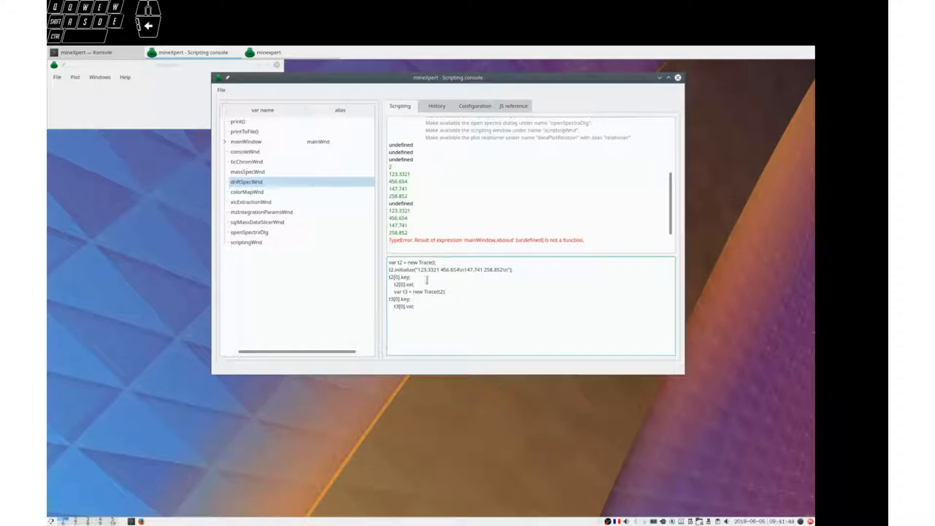
pyautogui.click(421, 314)
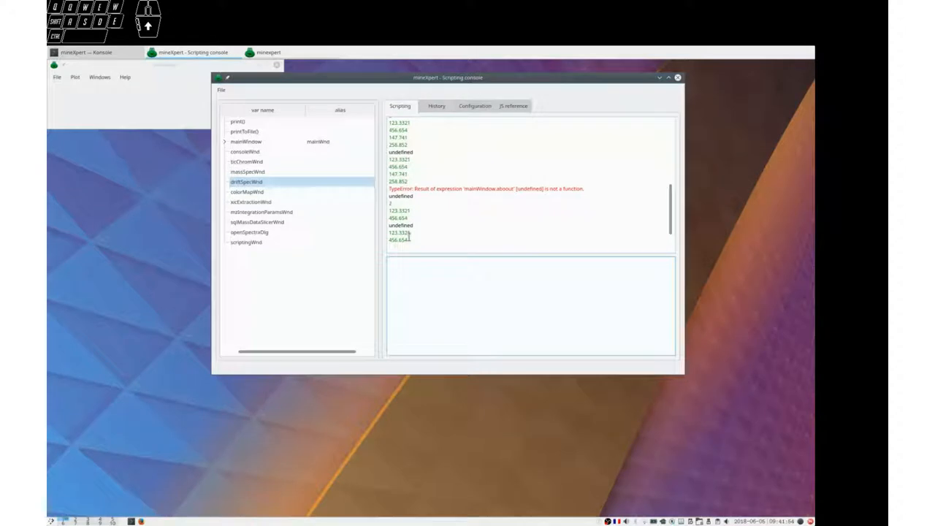
pyautogui.click(436, 106)
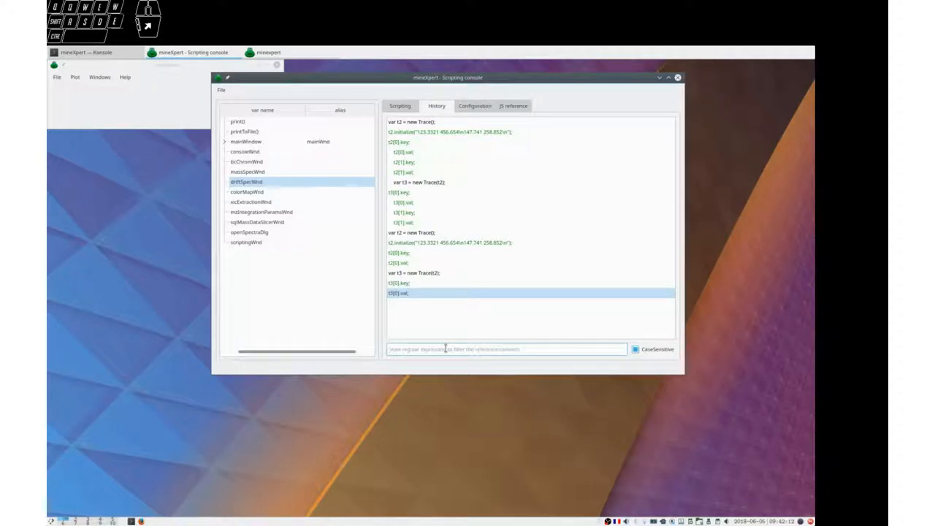
# - Filter history by 'Trace', remove the duplicate constructor entries, then clear the filter
pyautogui.write('Trace')
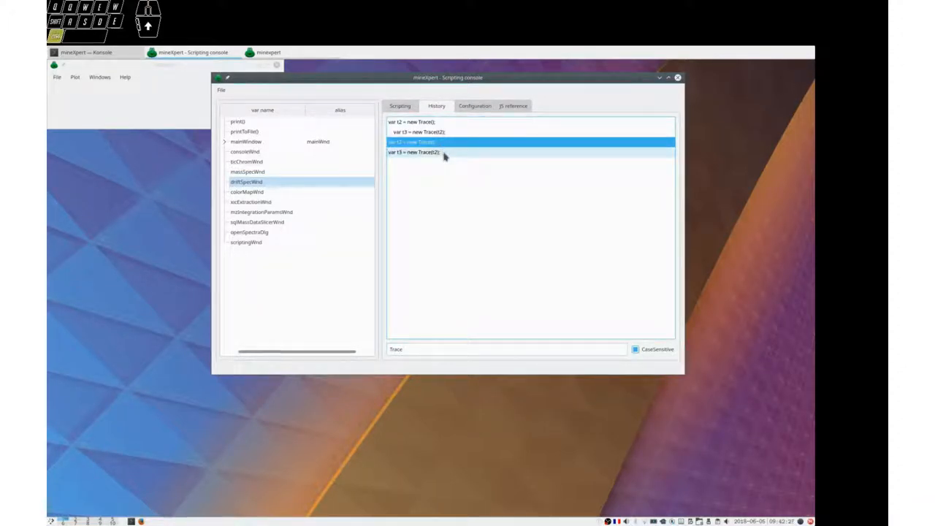
pyautogui.click(412, 152)
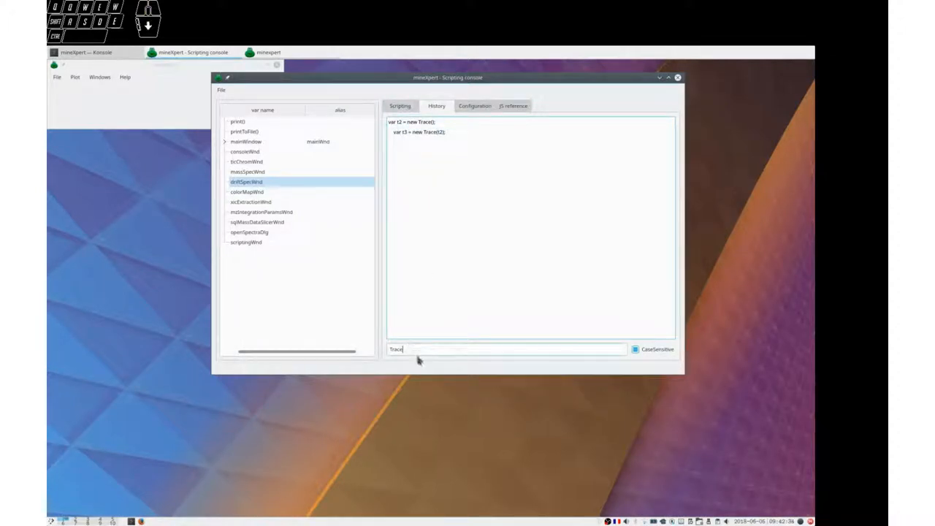
pyautogui.press('BackSpace')
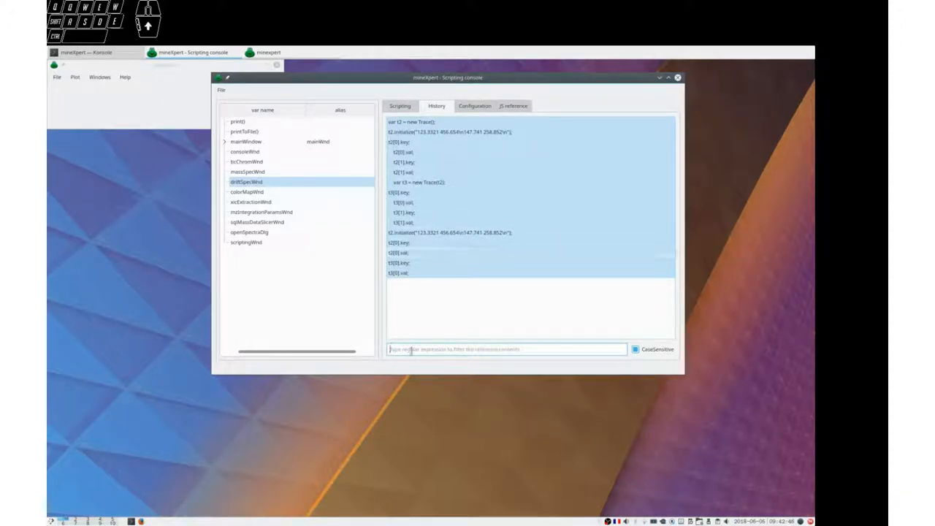
# - Filter the history for 'Trace' and remove both Trace constructor entries
pyautogui.write('1')
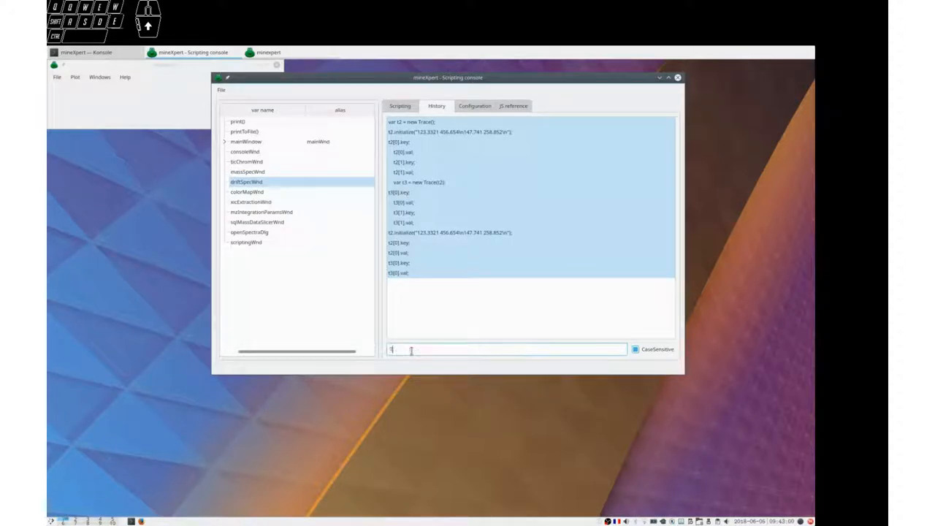
pyautogui.write('Trace')
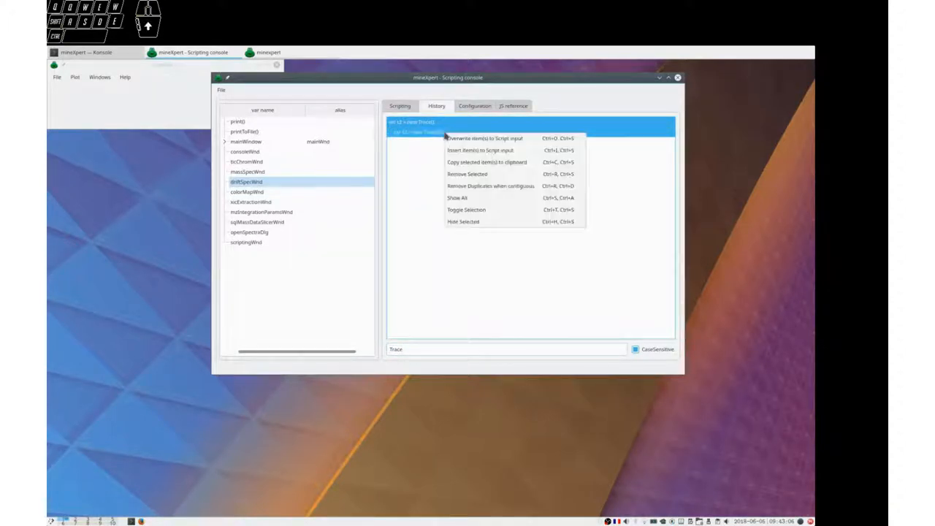
pyautogui.moveTo(466, 174)
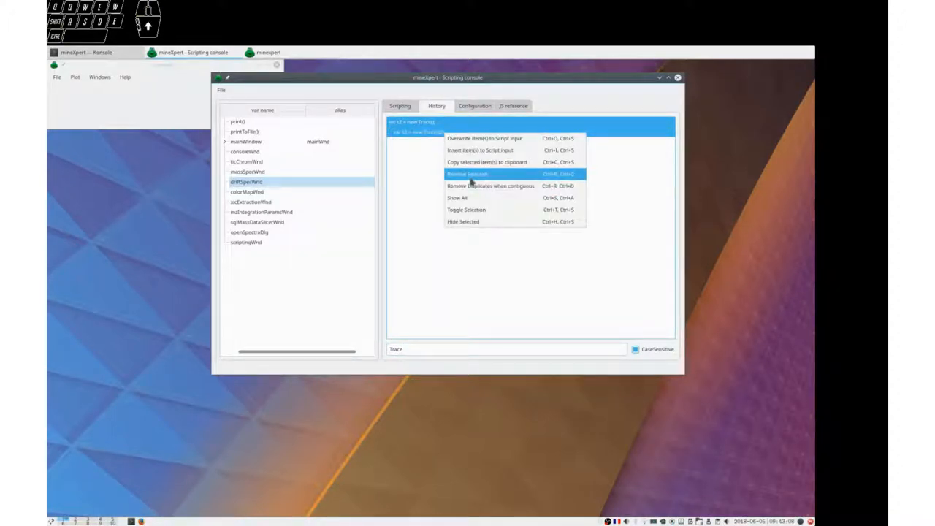
pyautogui.click(467, 174)
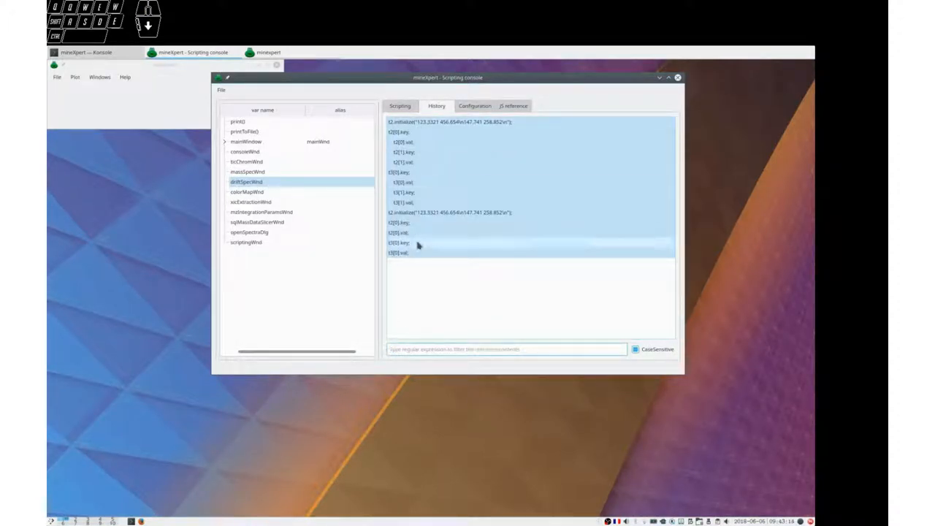
pyautogui.moveTo(407, 153)
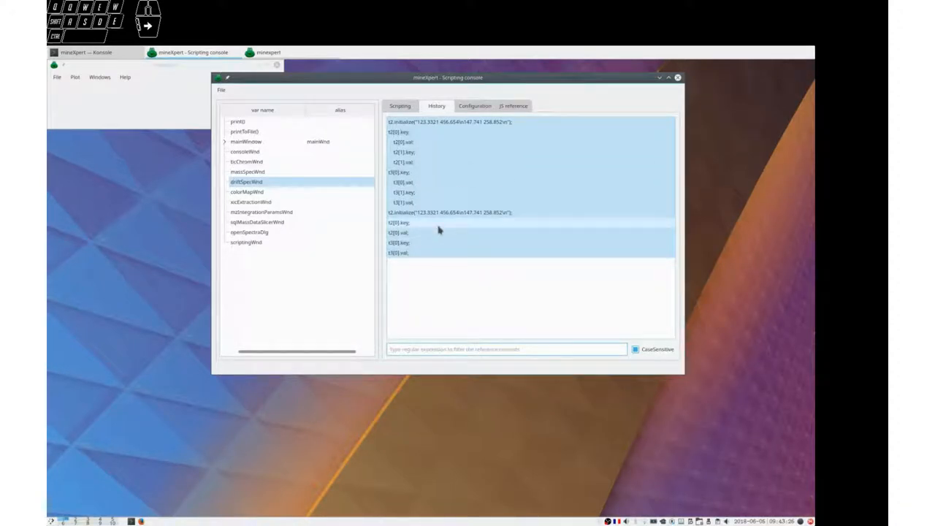
pyautogui.click(473, 106)
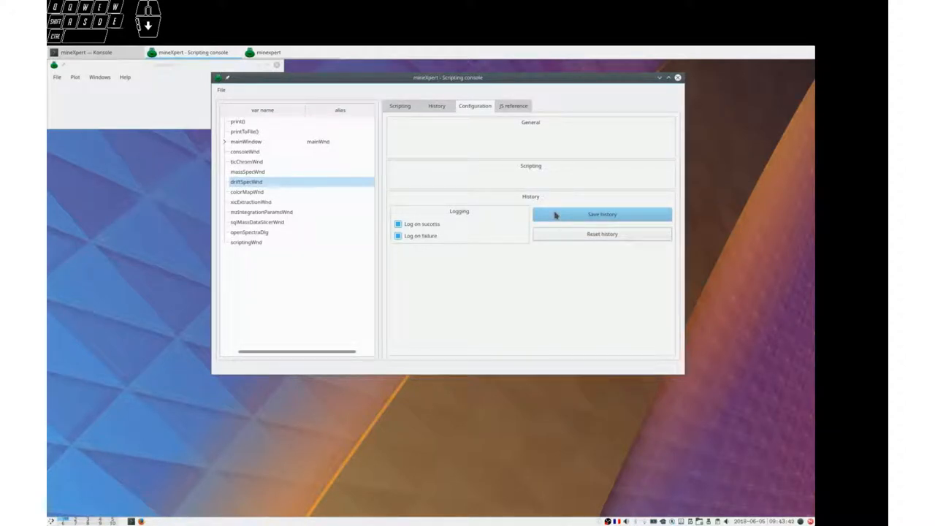
pyautogui.moveTo(515, 159)
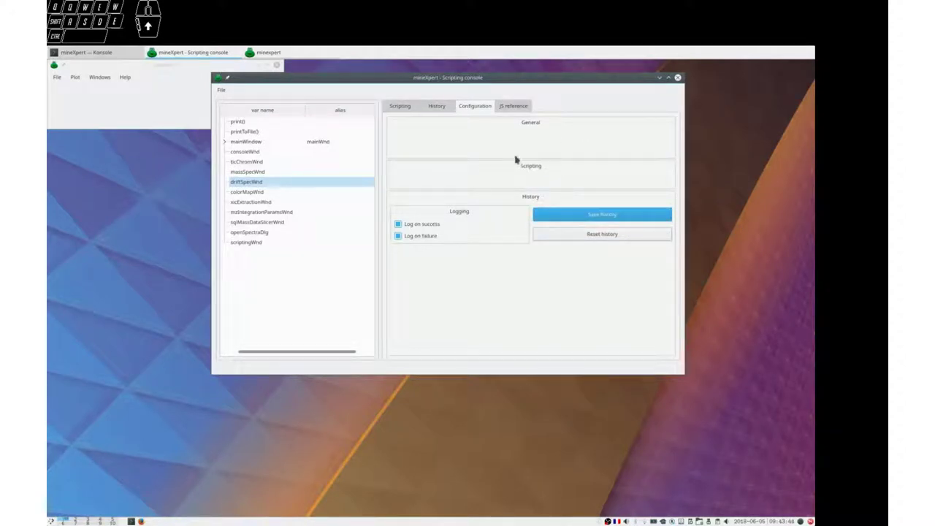
# - Switch to the JS reference showing the Trace constructor and Trace[index] docs
pyautogui.click(512, 106)
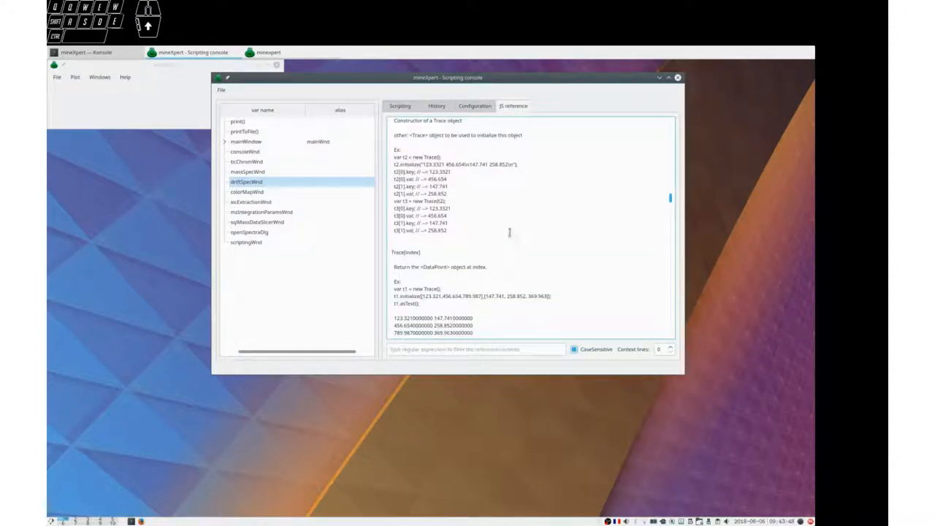
# - Highlight the Trace(other) constructor example code in the JS reference
pyautogui.scroll(-3)
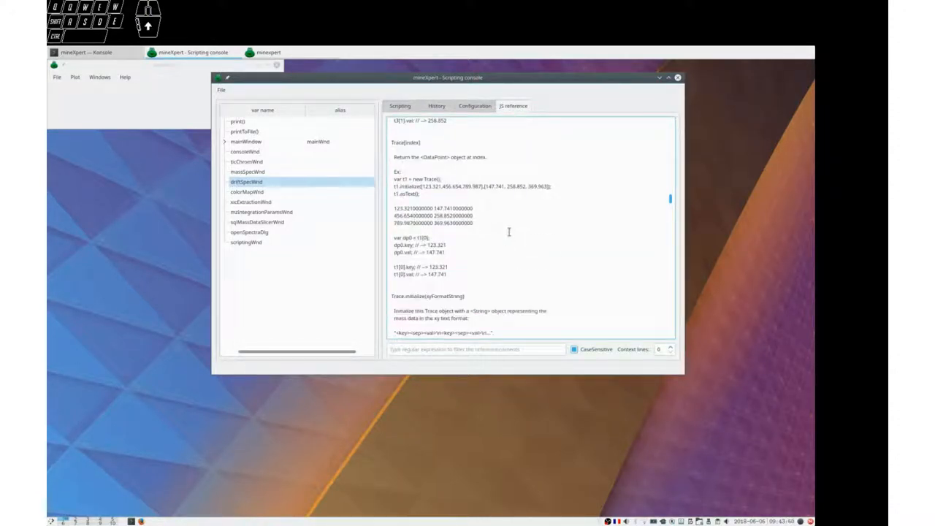
pyautogui.scroll(3)
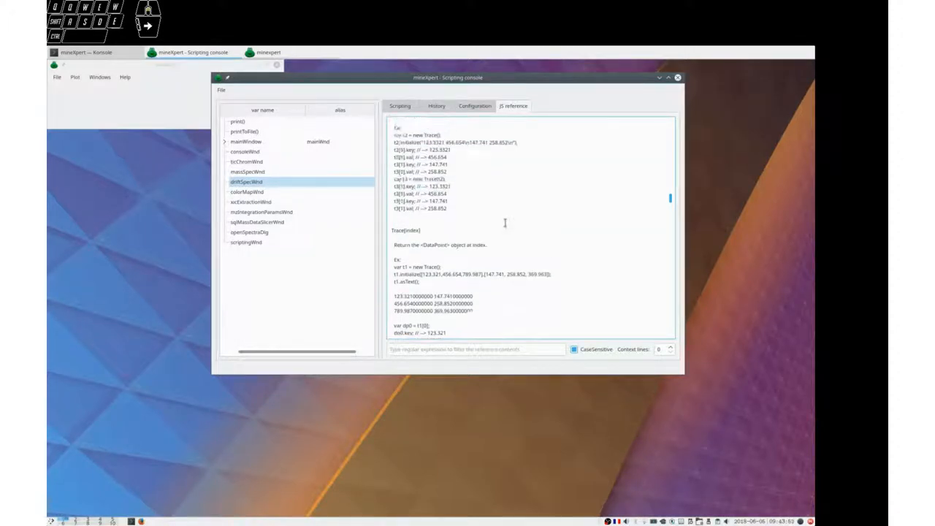
pyautogui.scroll(3)
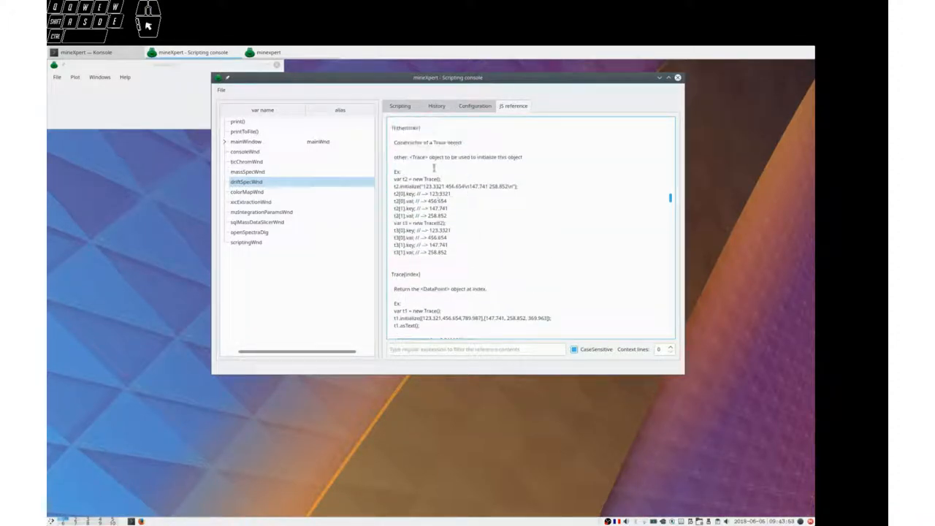
pyautogui.doubleClick(405, 127)
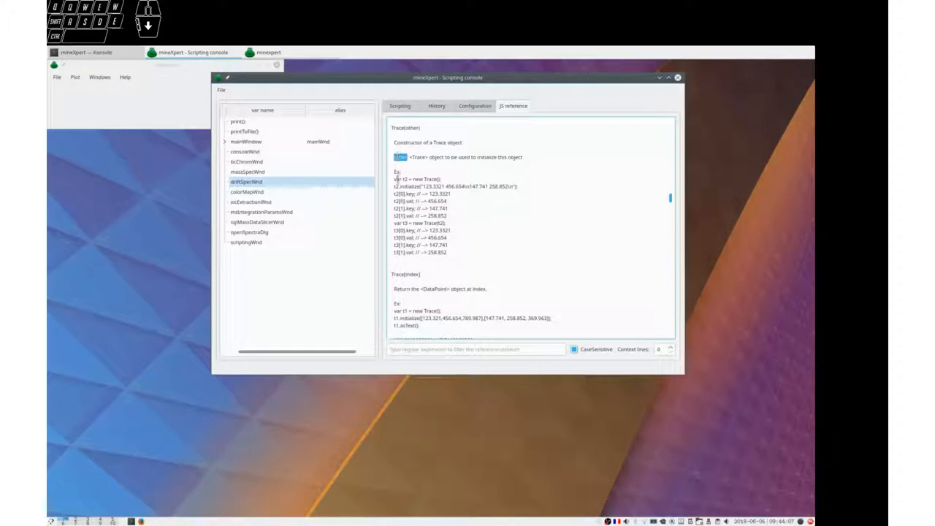
pyautogui.moveTo(397, 179); pyautogui.dragTo(464, 253)
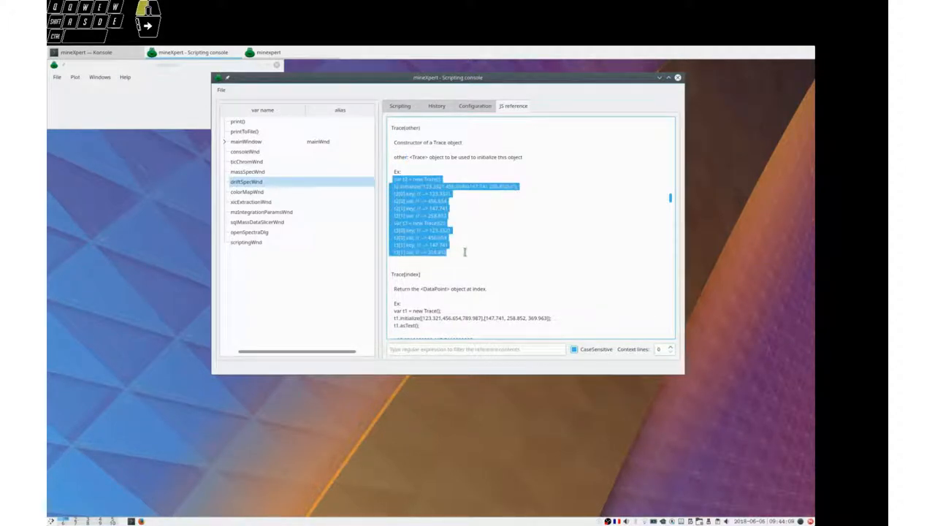
pyautogui.scroll(3)
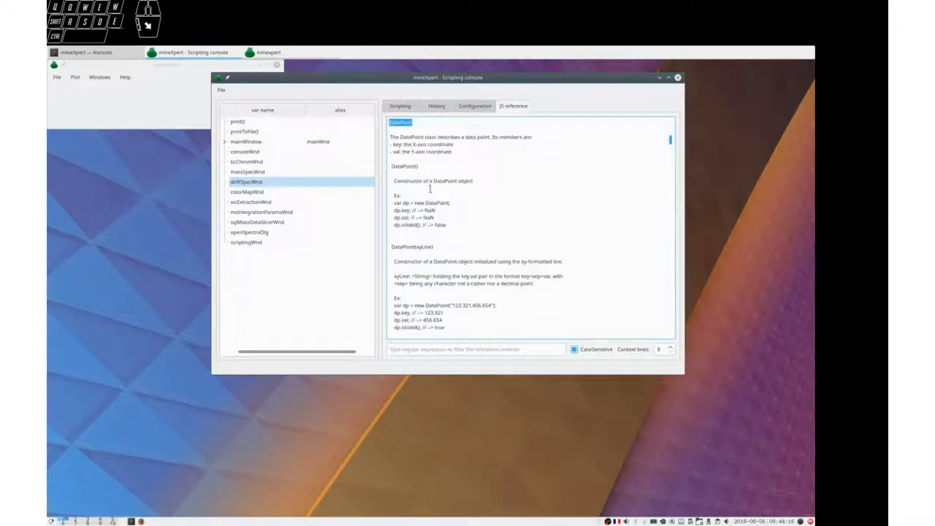
# - Scroll past SavGolFilter, MzIntegrationParams and Trace to the MassSpectrum class docs
pyautogui.scroll(-3)
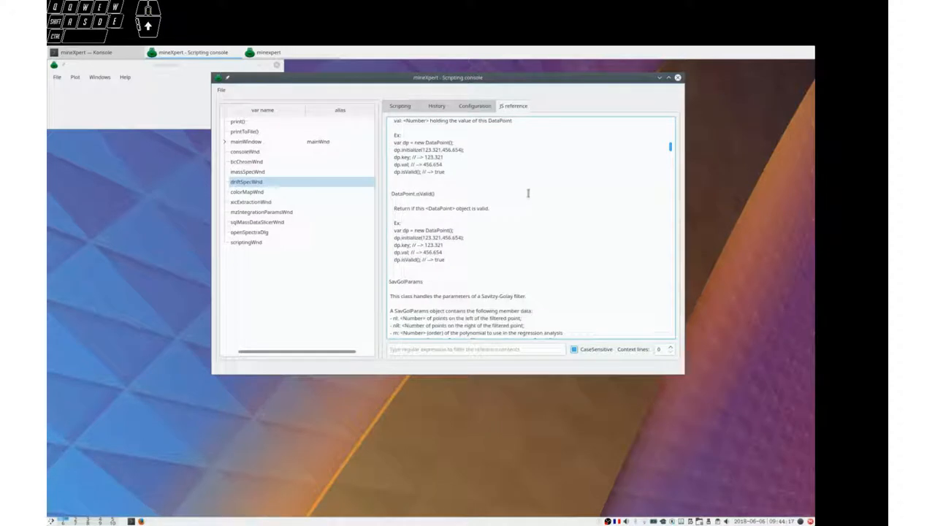
pyautogui.scroll(-3)
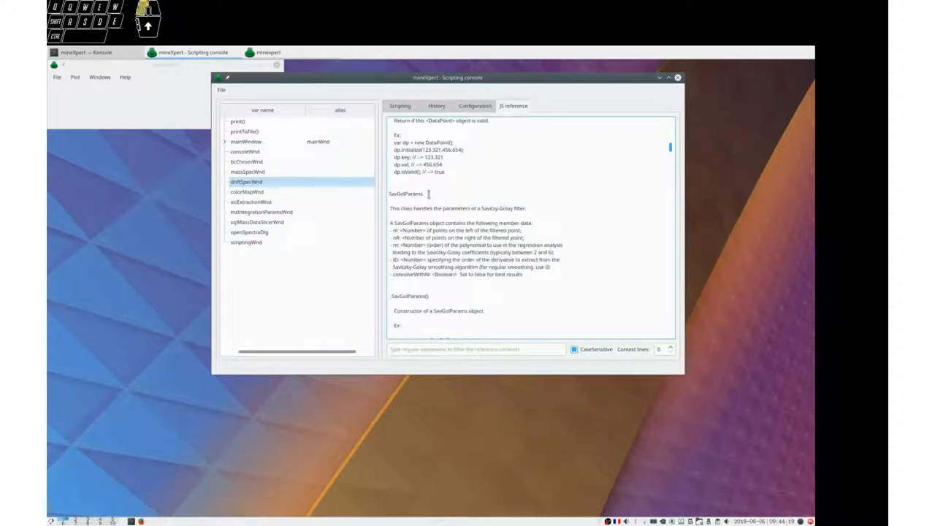
pyautogui.scroll(-3)
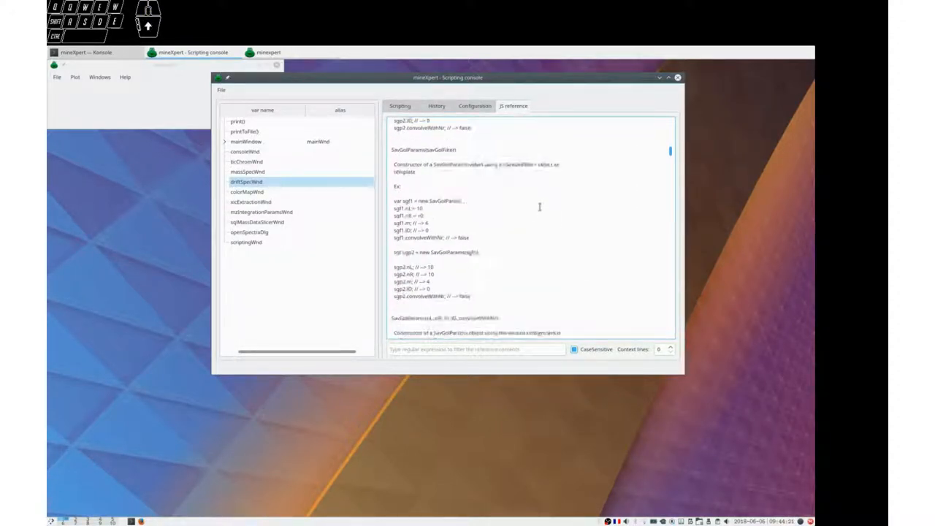
pyautogui.scroll(-3)
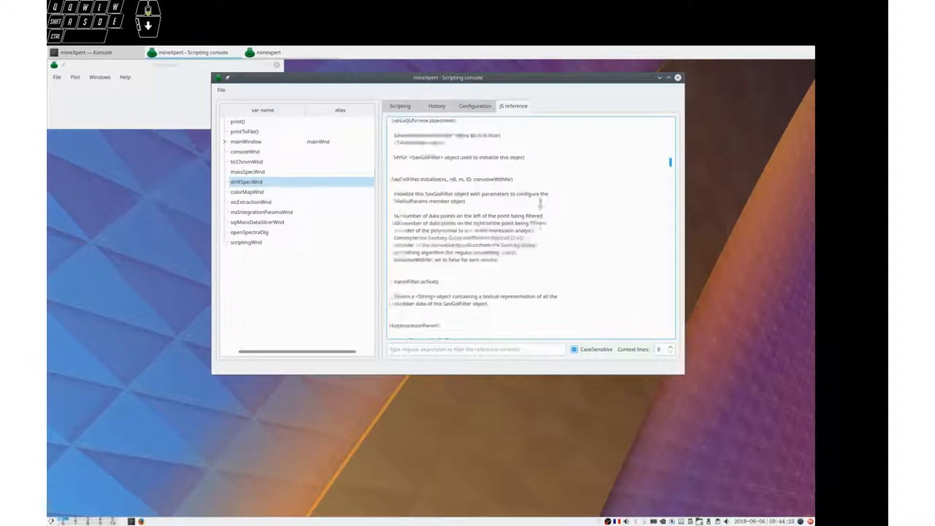
pyautogui.scroll(-3)
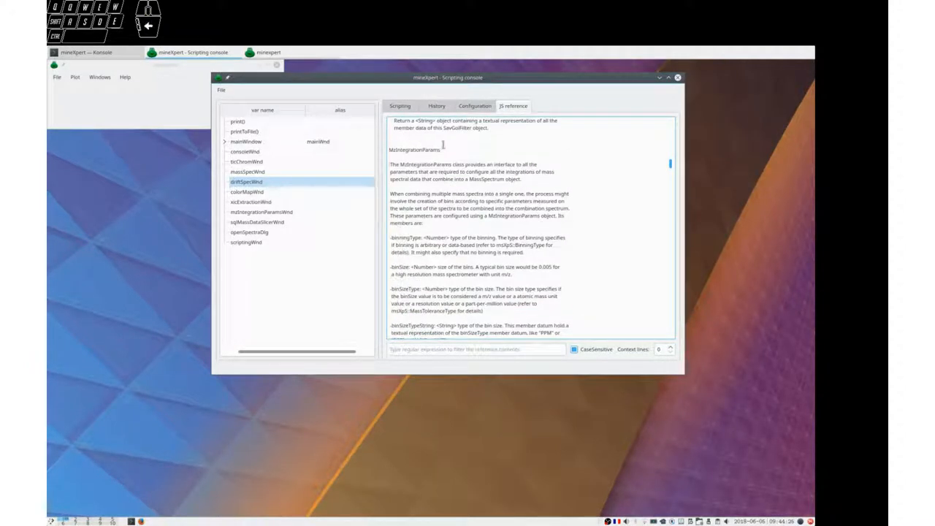
pyautogui.scroll(-3)
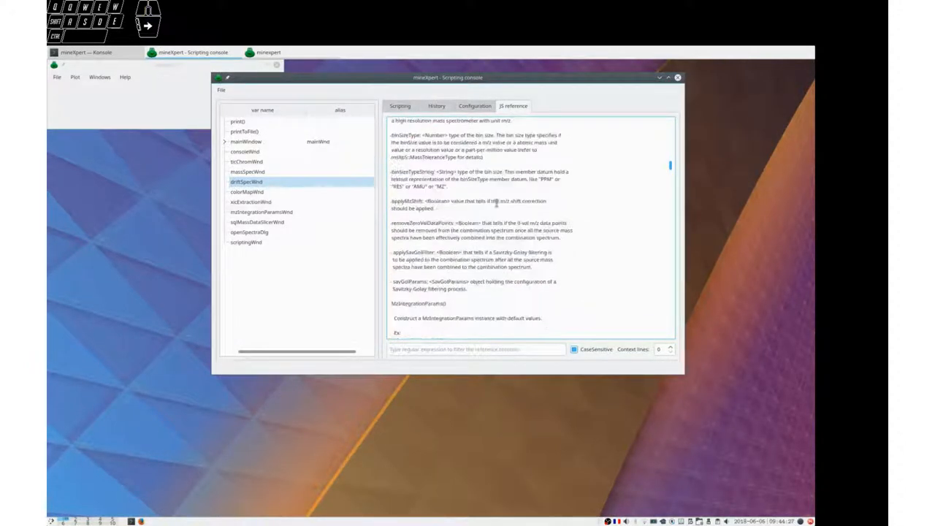
pyautogui.scroll(-3)
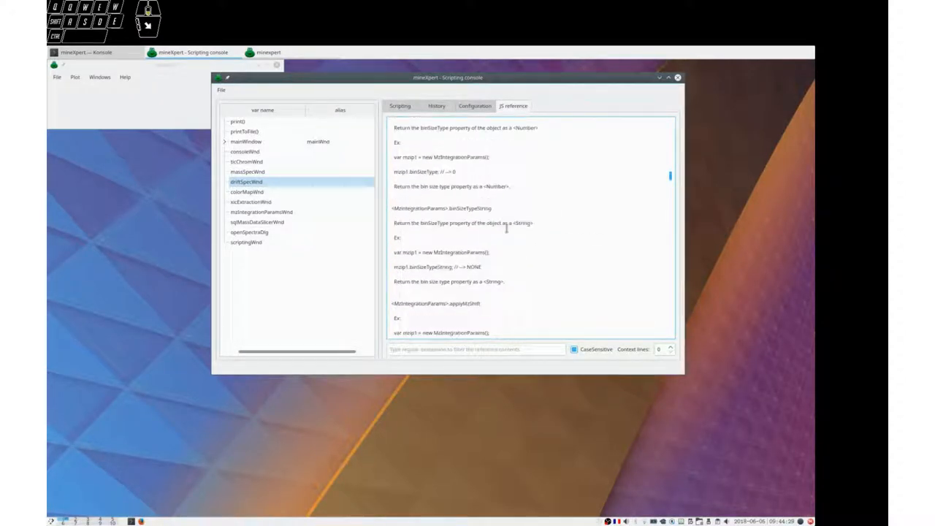
pyautogui.scroll(-3)
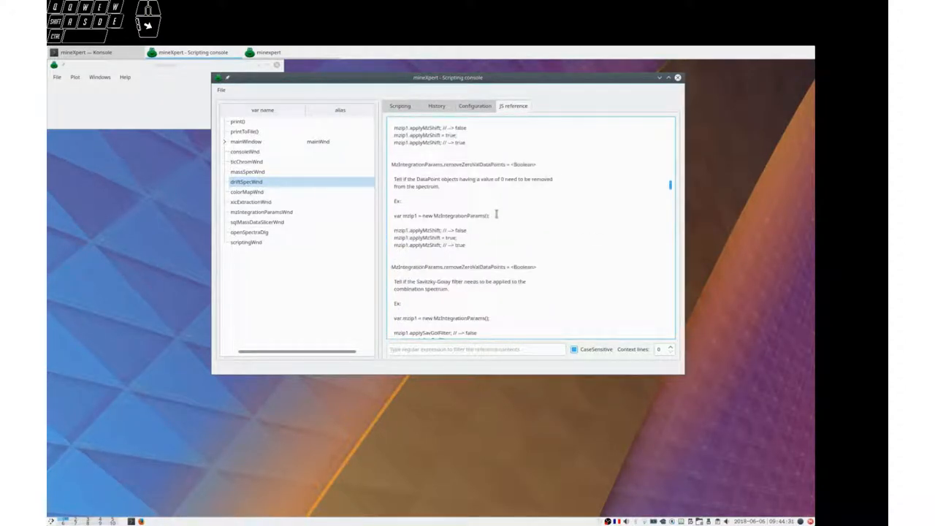
pyautogui.scroll(-3)
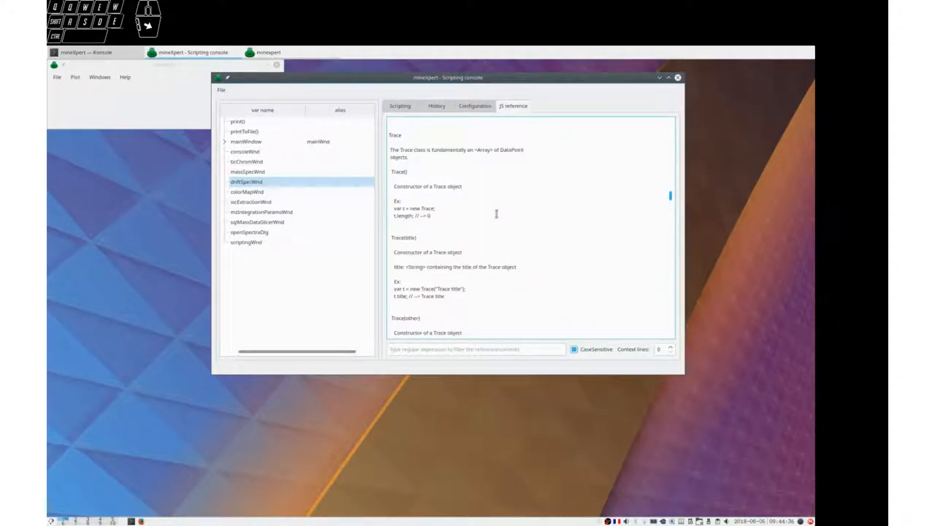
pyautogui.doubleClick(394, 135)
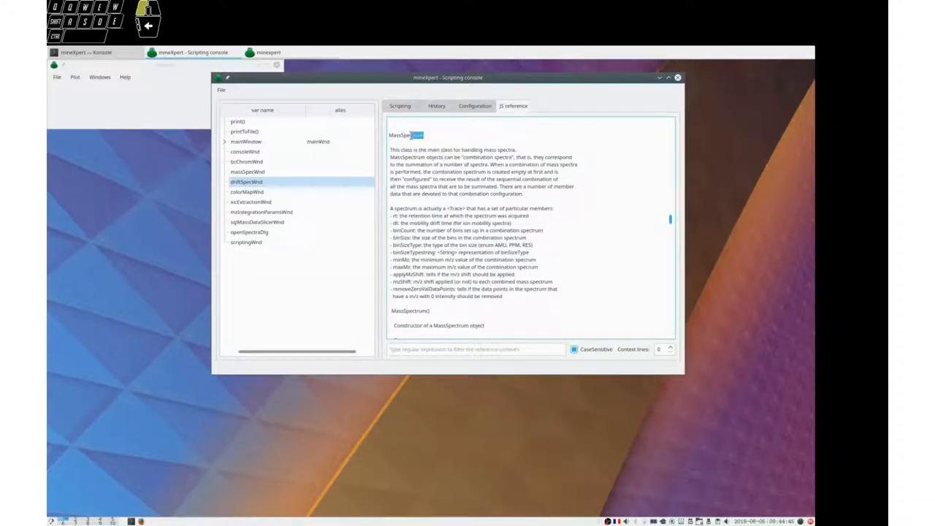
# - Select the MassSpectrum class heading, then clear the selection
pyautogui.doubleClick(406, 134)
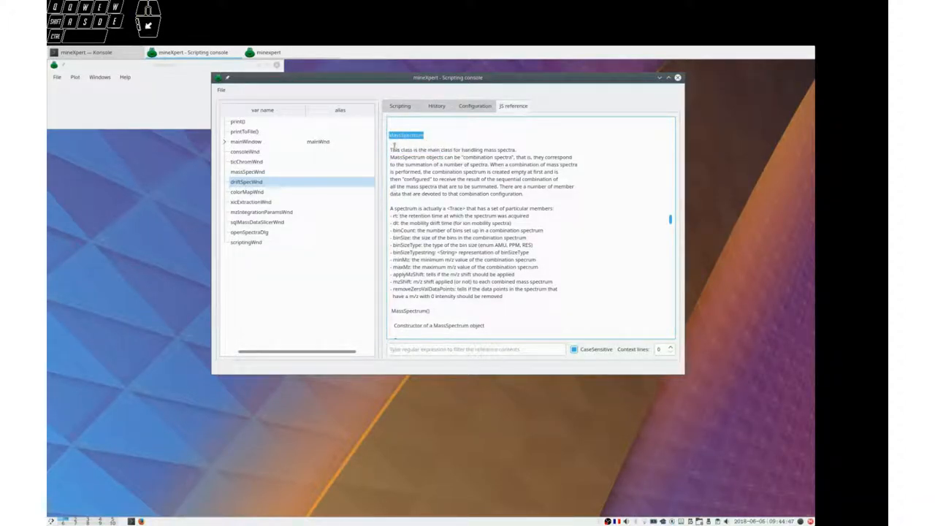
pyautogui.moveTo(390, 150); pyautogui.dragTo(555, 296)
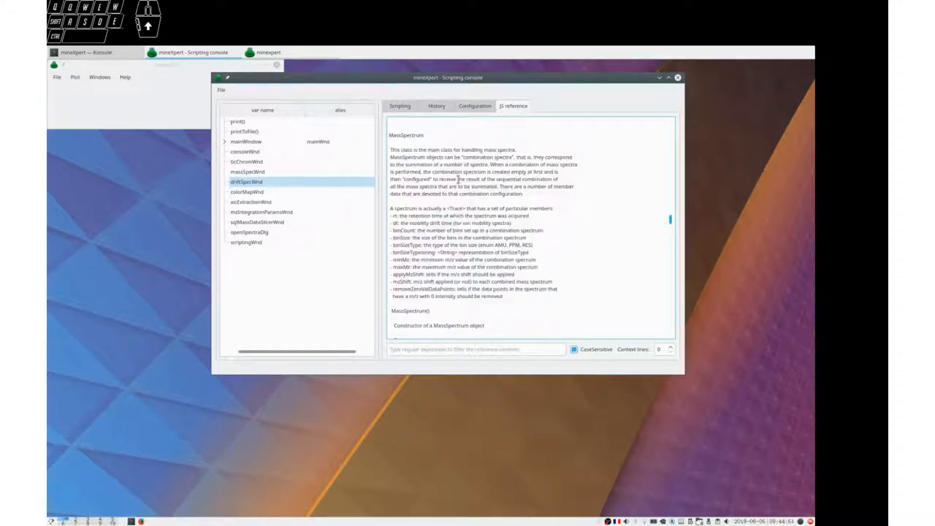
pyautogui.doubleClick(406, 135)
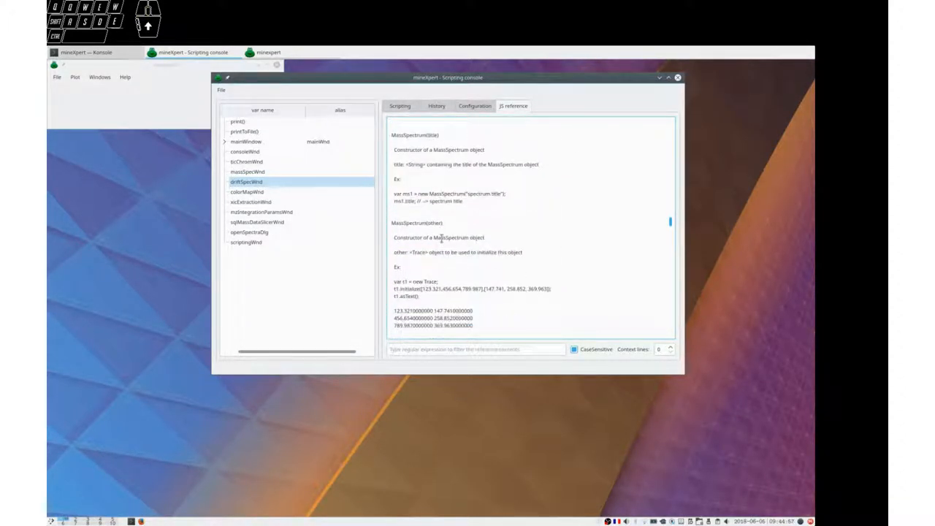
# - Scroll to the MzIntegrationParams removeZeroValDataPoints and savGolParams property docs
pyautogui.scroll(-3)
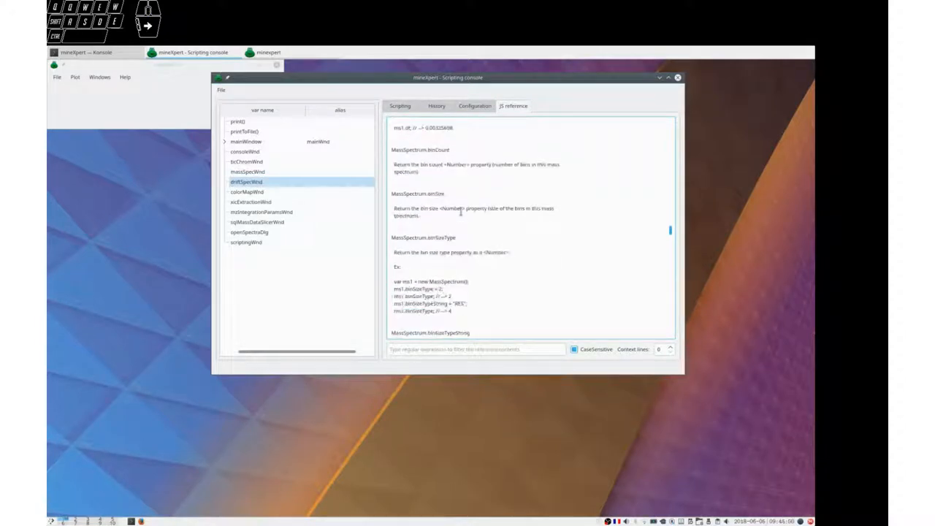
pyautogui.scroll(-3)
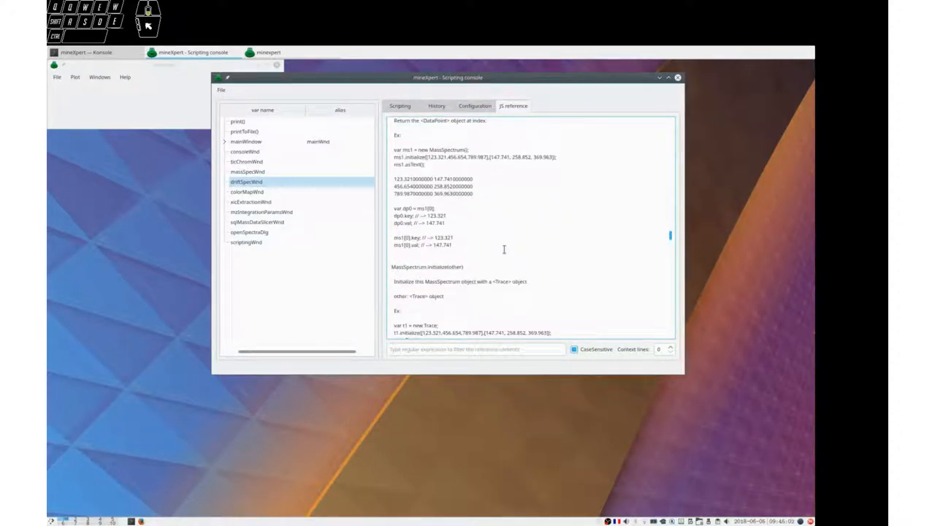
pyautogui.scroll(-3)
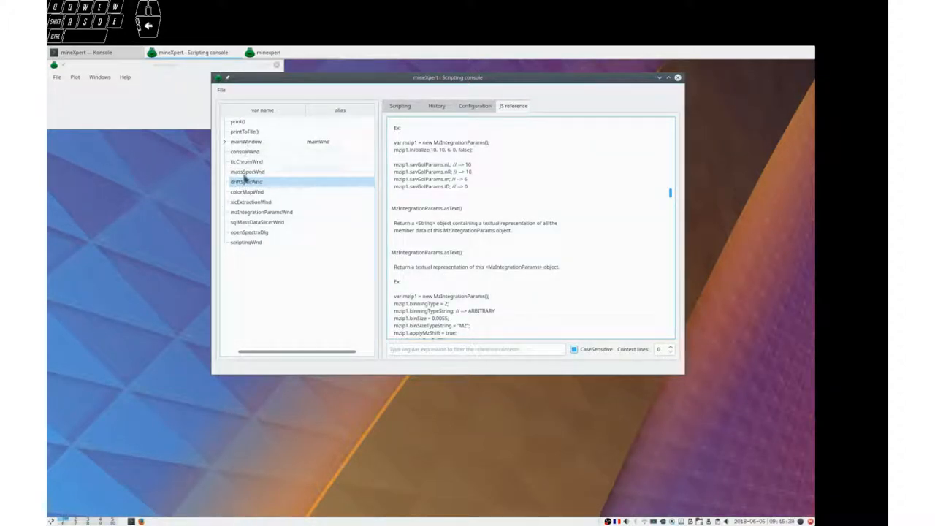
pyautogui.moveTo(253, 173)
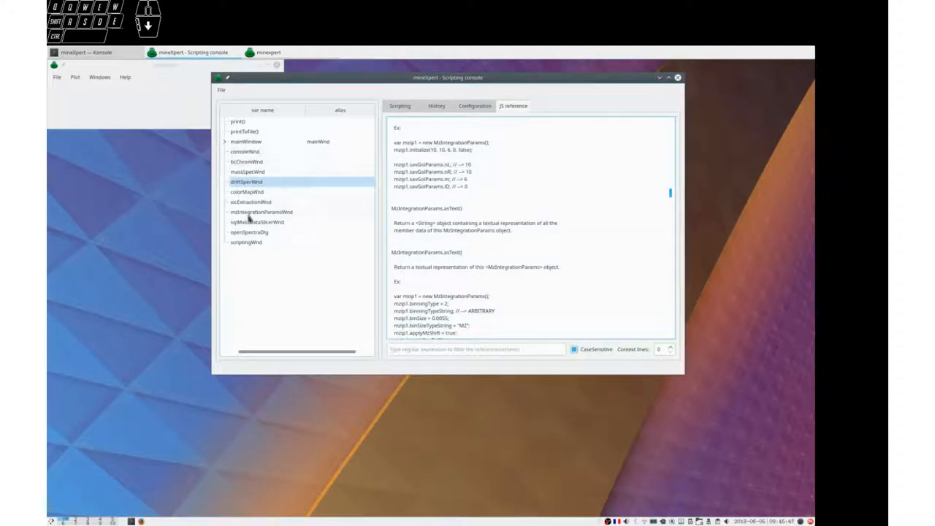
pyautogui.moveTo(249, 152)
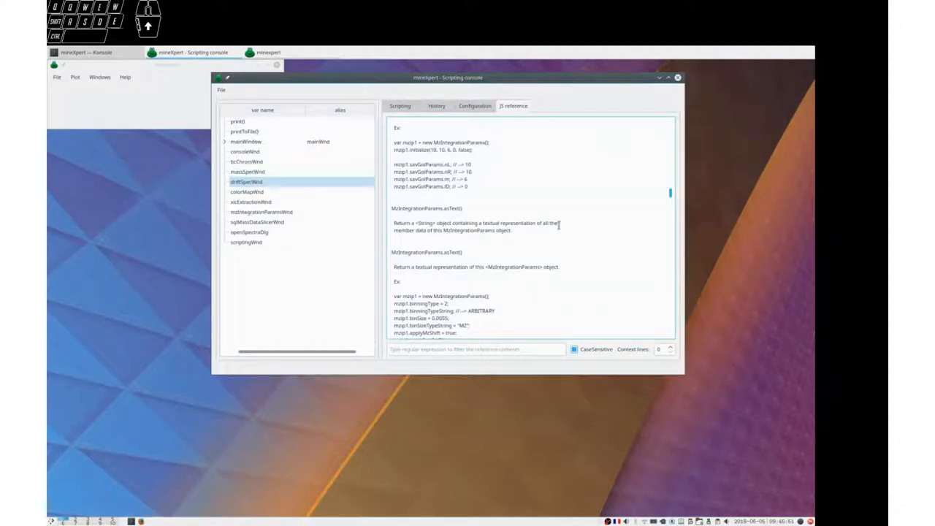
pyautogui.scroll(-3)
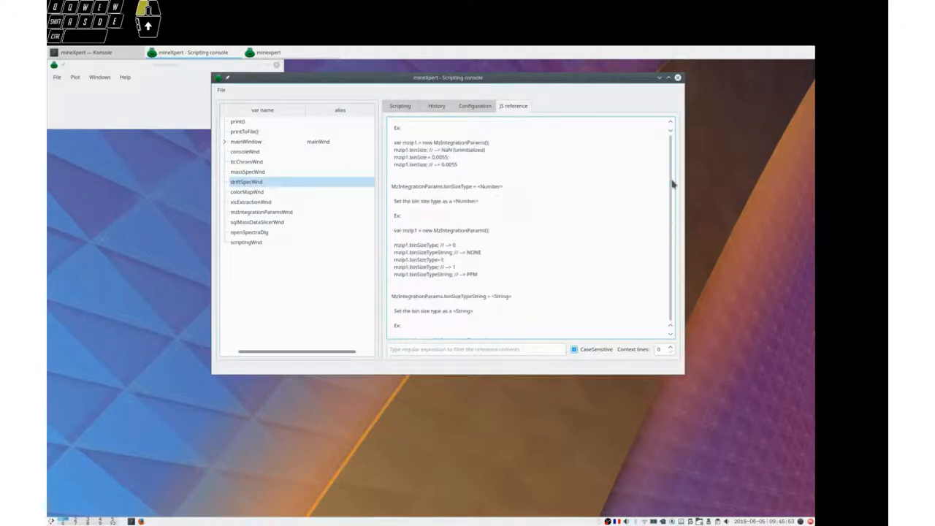
pyautogui.scroll(-3)
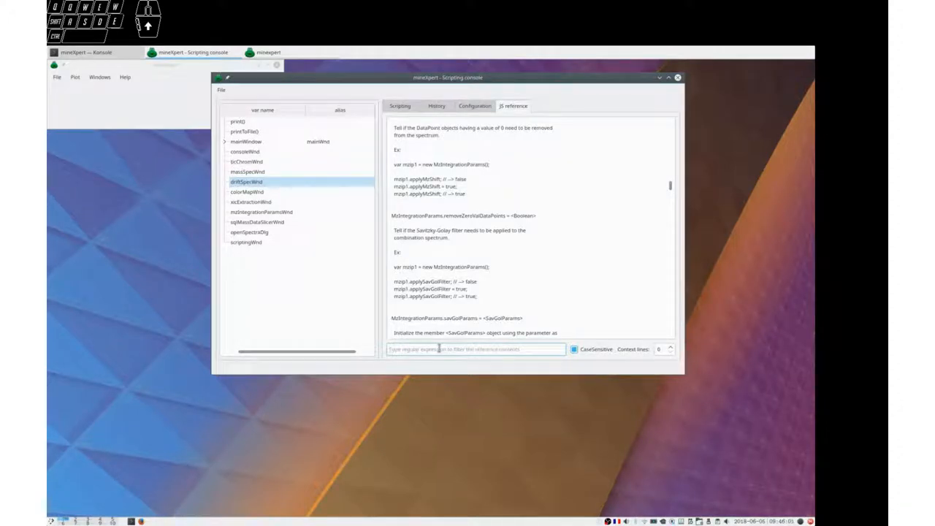
# - Enter 'MassSpectrum' in the JS reference regex filter
pyautogui.write('MassSpe')
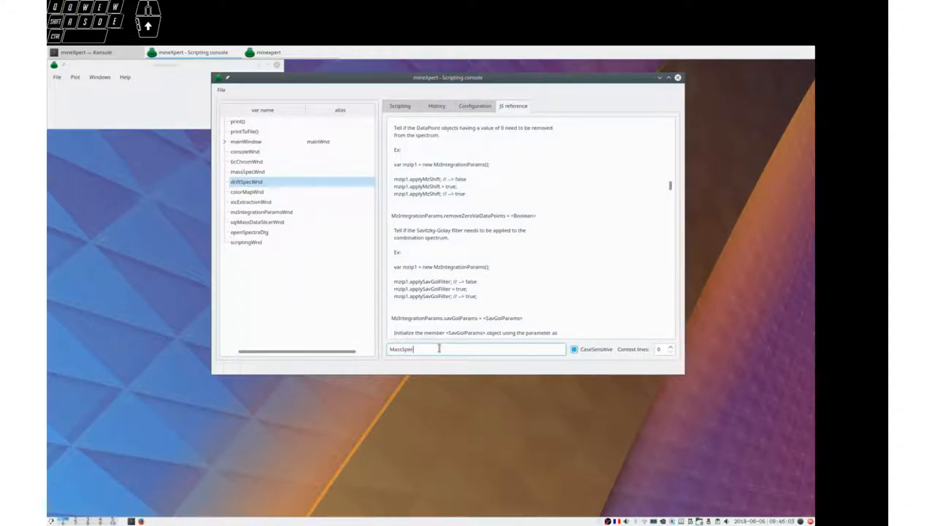
pyautogui.write('trum')
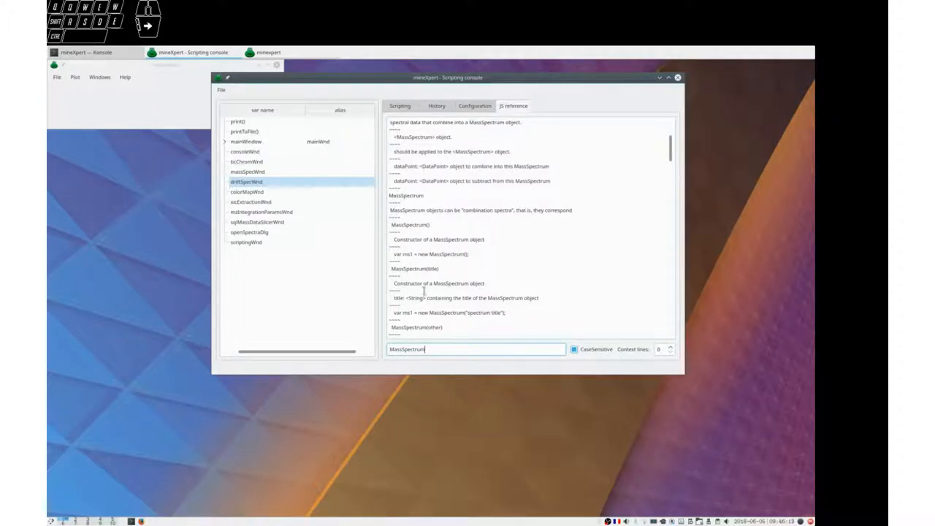
pyautogui.moveTo(475, 247)
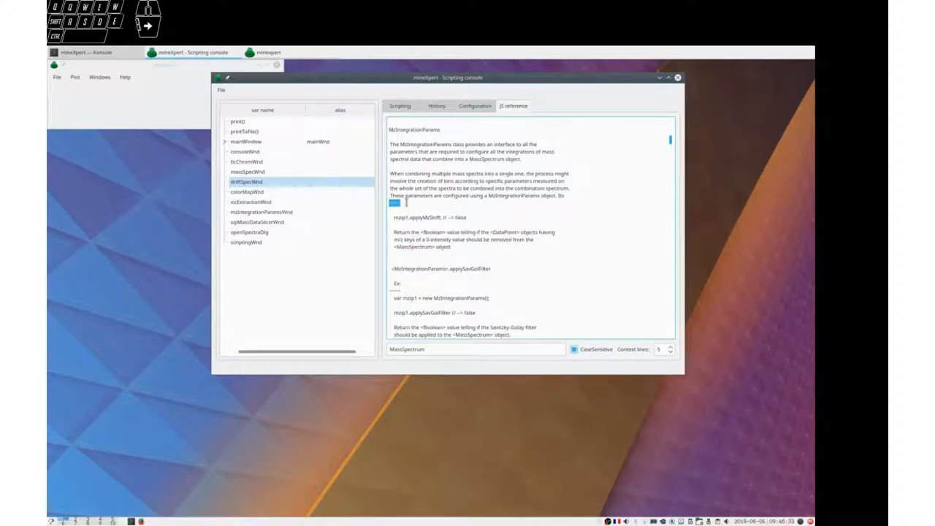
pyautogui.moveTo(423, 214)
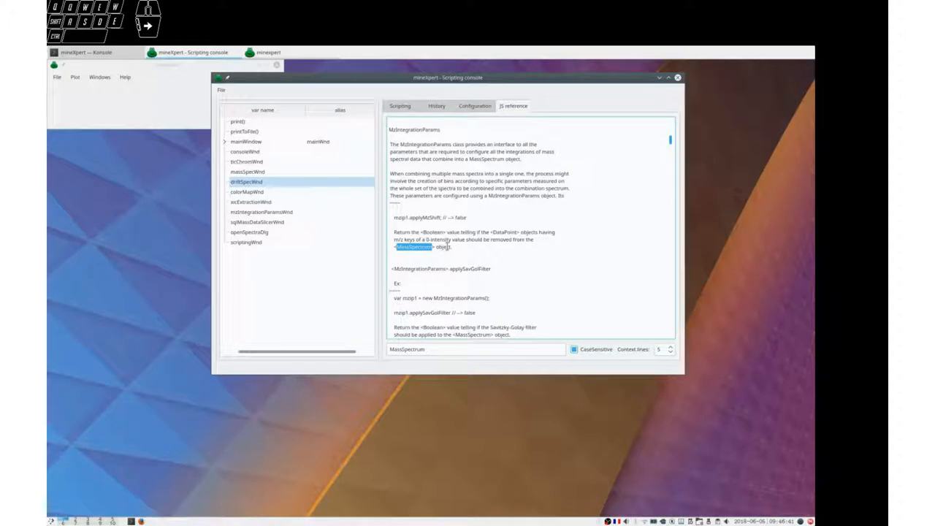
# - Show 5 context lines around matches, then return to the scripting console
pyautogui.click(670, 352)
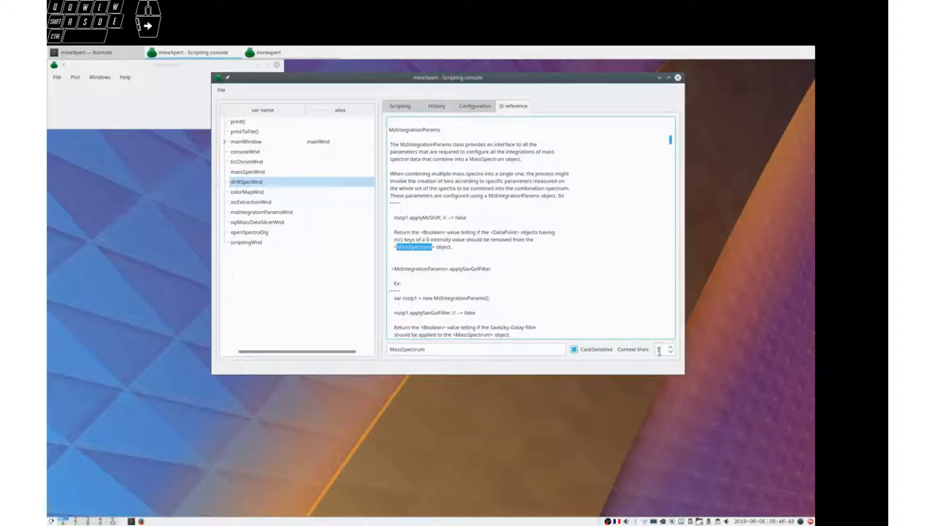
pyautogui.click(669, 346)
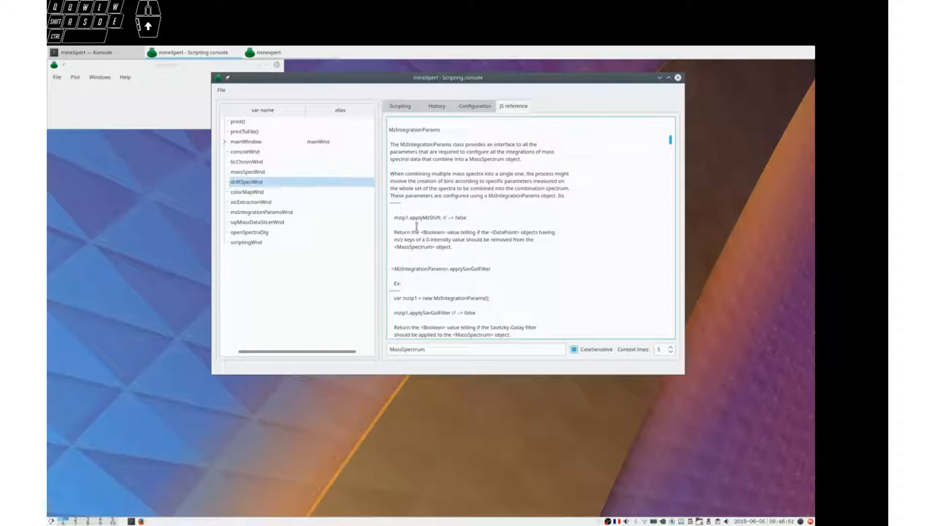
pyautogui.moveTo(417, 219)
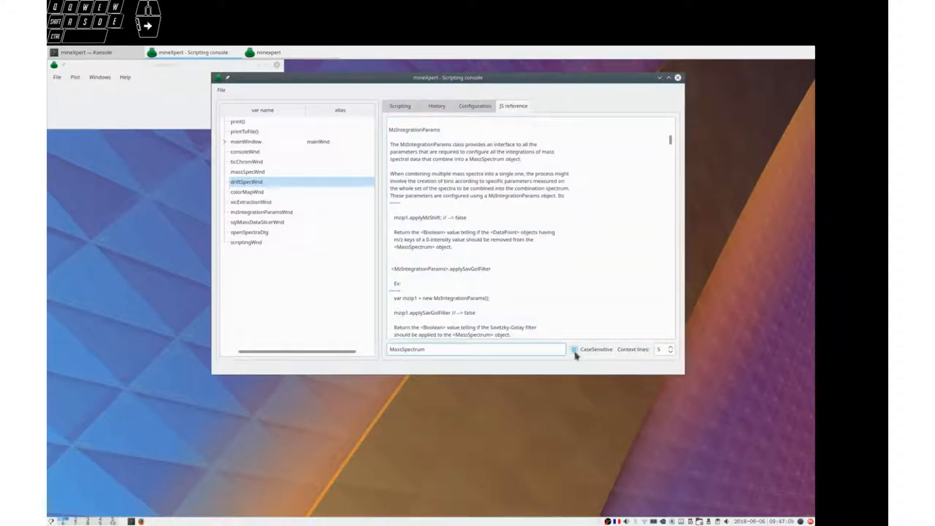
pyautogui.click(399, 106)
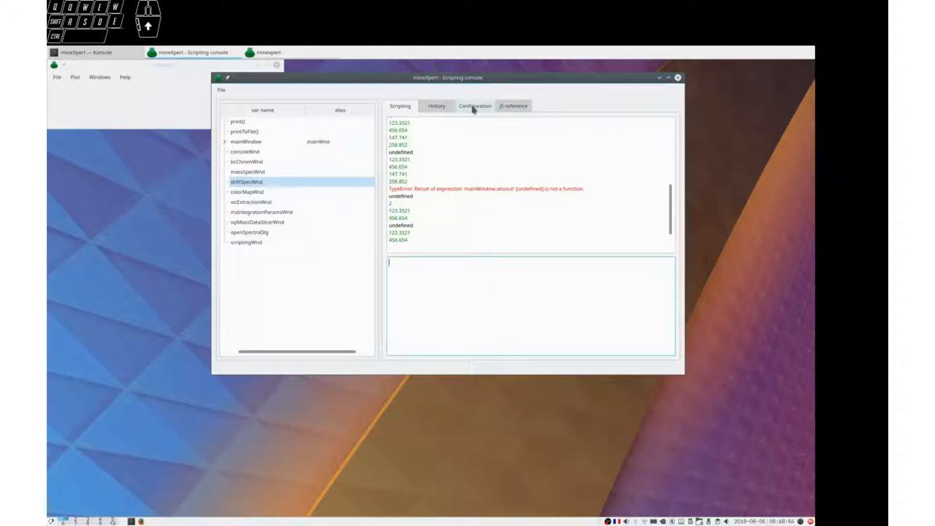
# - Show the command history listing the t2/t3 initialize and lookup commands
pyautogui.click(436, 106)
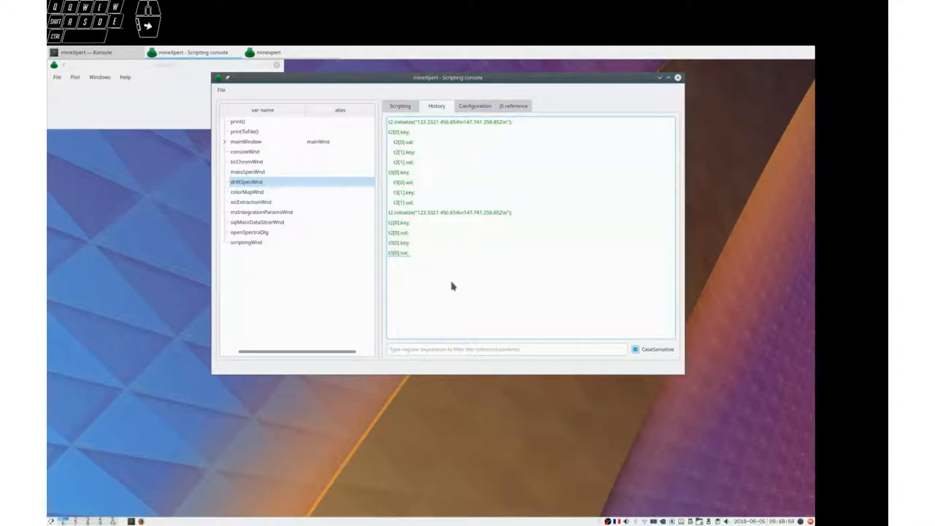
pyautogui.moveTo(285, 283)
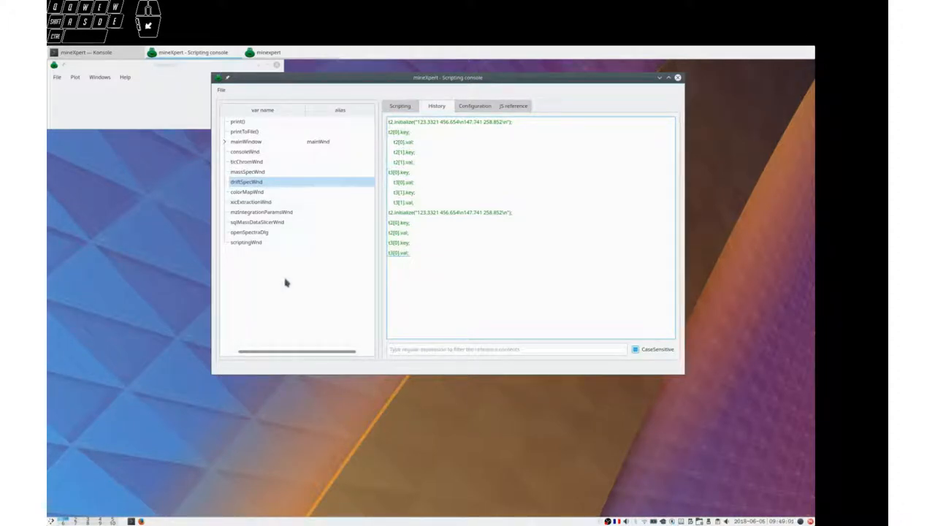
pyautogui.moveTo(304, 298)
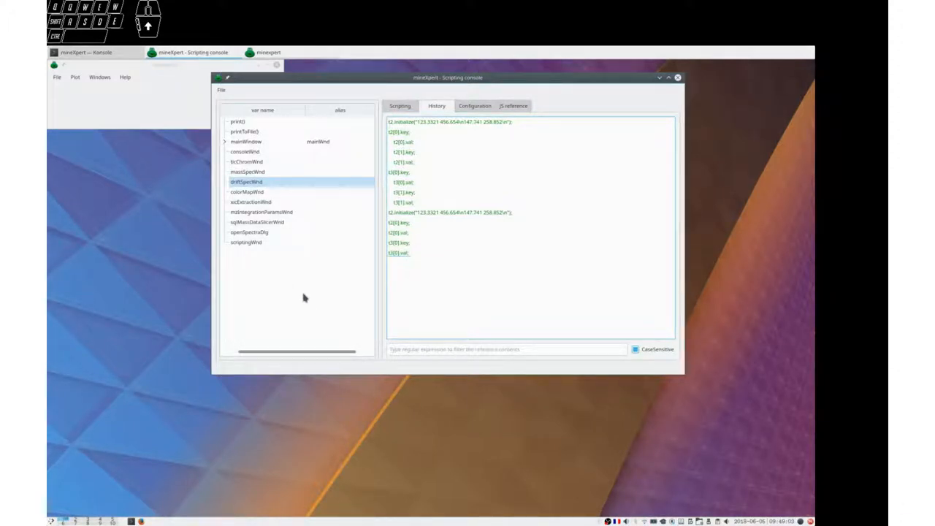
pyautogui.moveTo(344, 249)
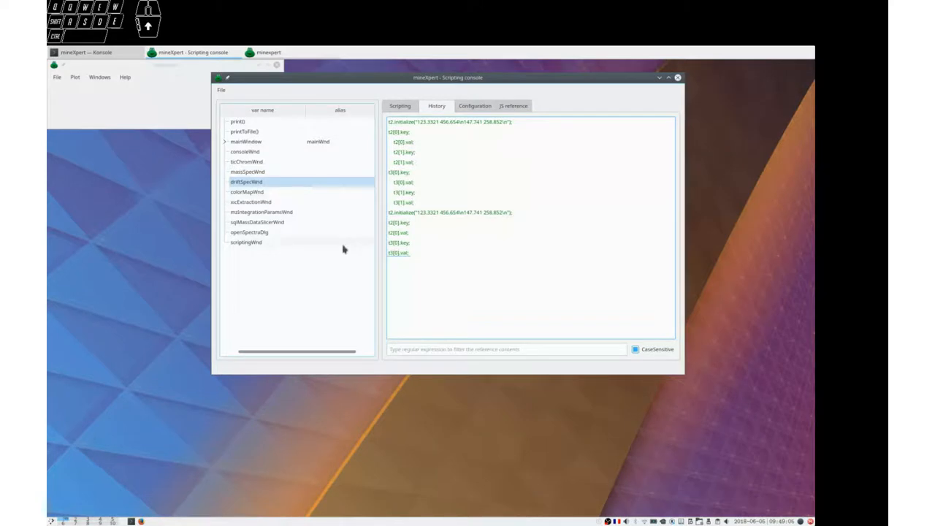
pyautogui.moveTo(533, 295)
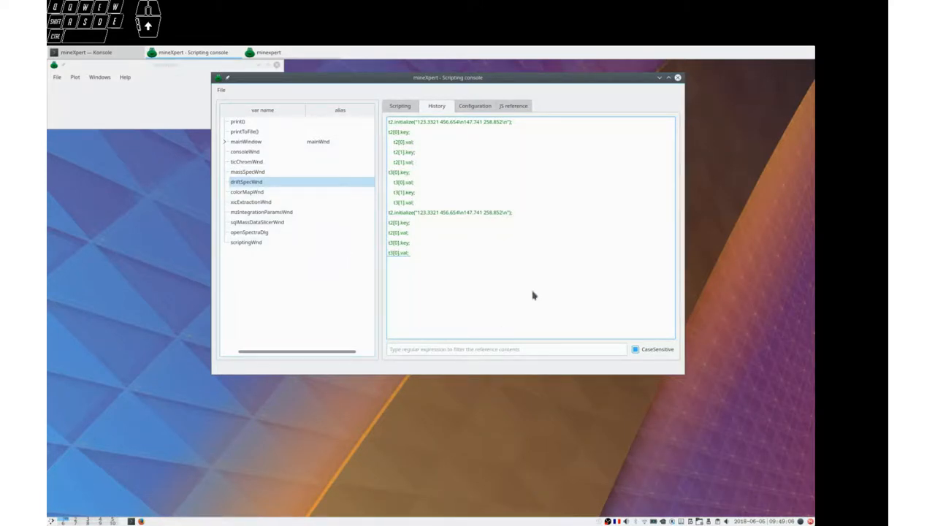